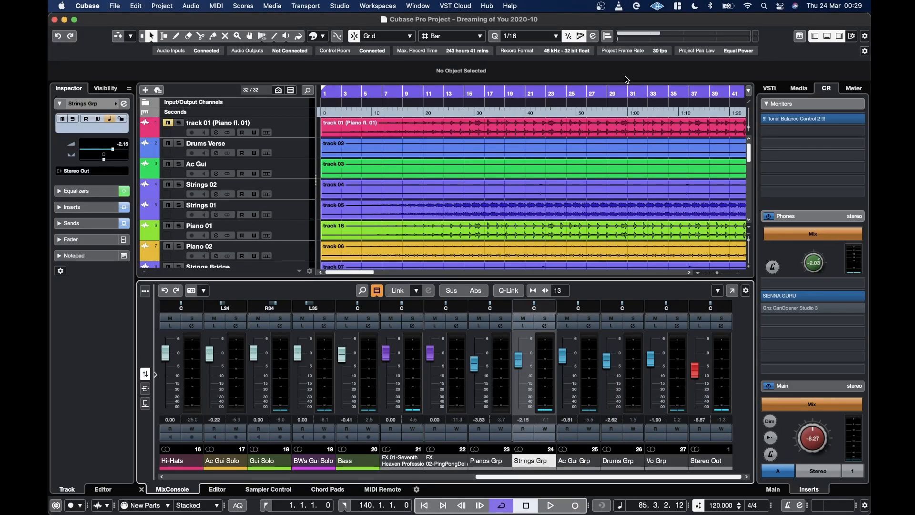
{"action": "mouse_move", "coordinate": [641, 58]}
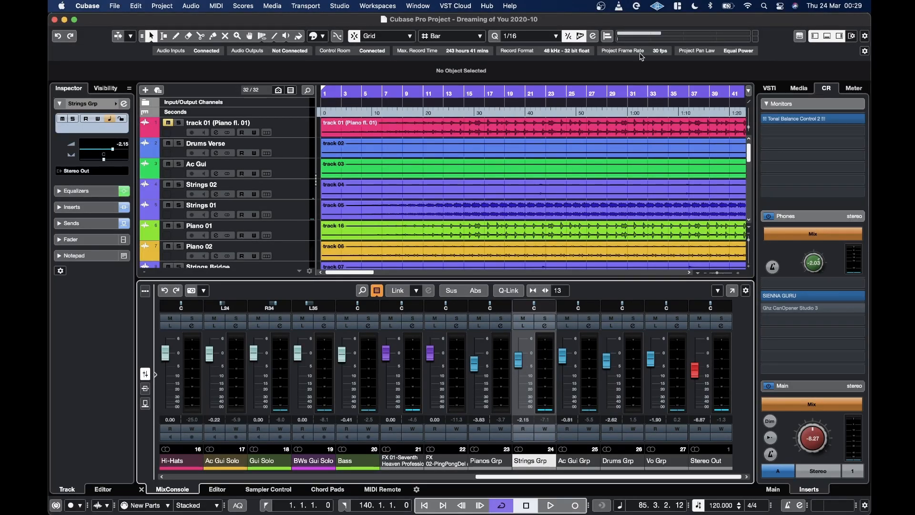
{"action": "mouse_move", "coordinate": [214, 286]}
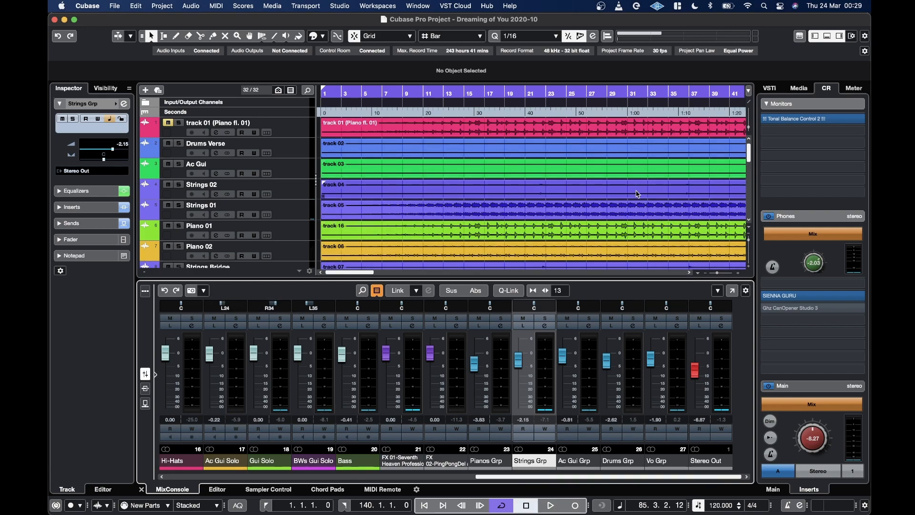
{"action": "mouse_move", "coordinate": [732, 290]}
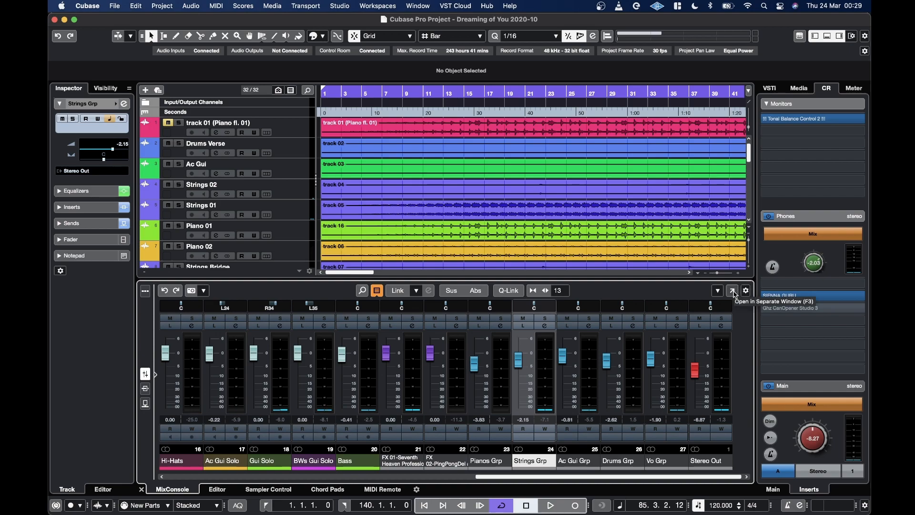
Detach the MixConsole into its own window and review the bx_console SSL 9000 J on Strings 02.
{"action": "left_click", "coordinate": [732, 291]}
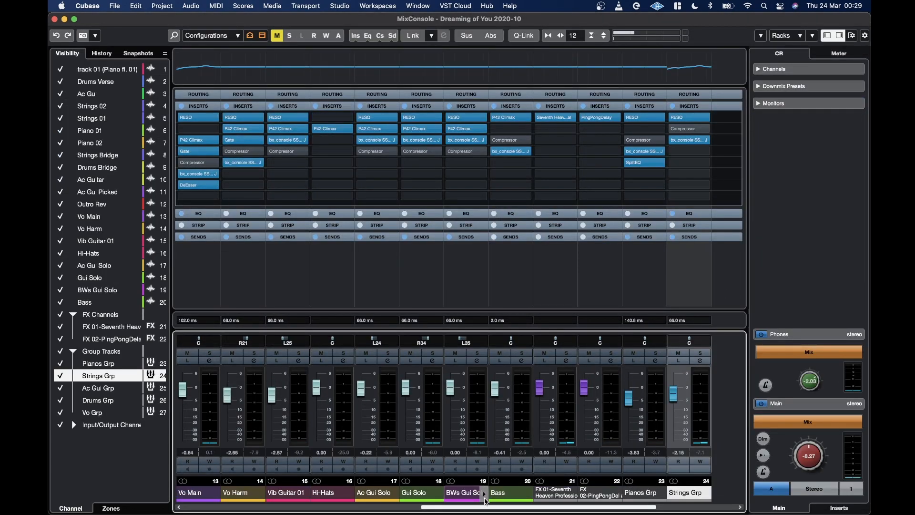
{"action": "scroll", "scroll_direction": "left", "scroll_amount": 3}
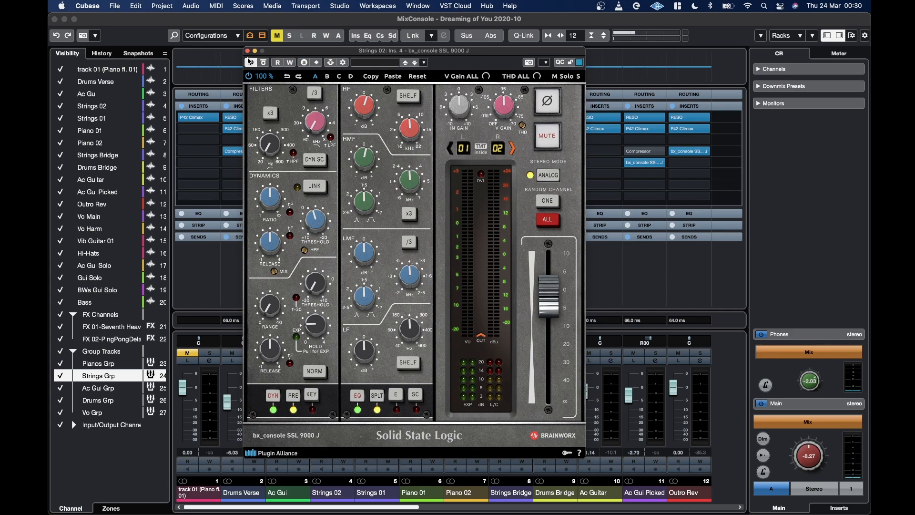
{"action": "left_click", "coordinate": [241, 62]}
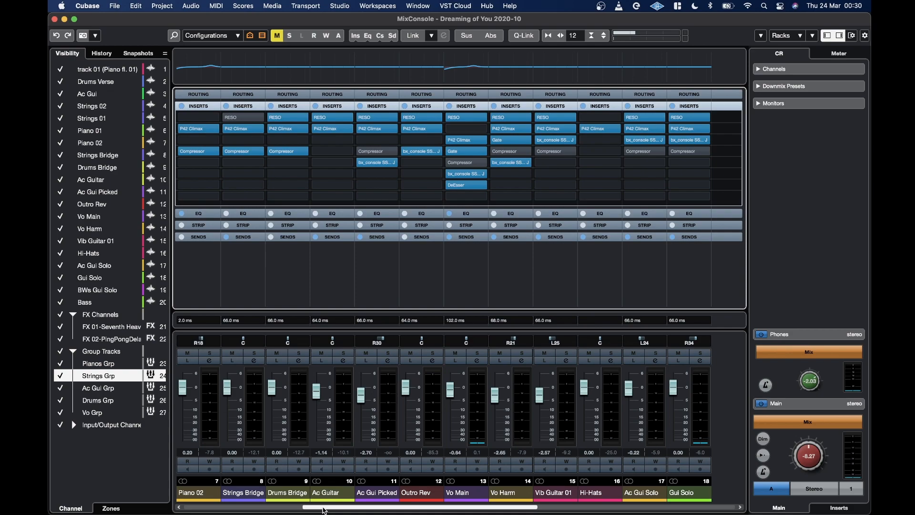
{"action": "mouse_move", "coordinate": [326, 498]}
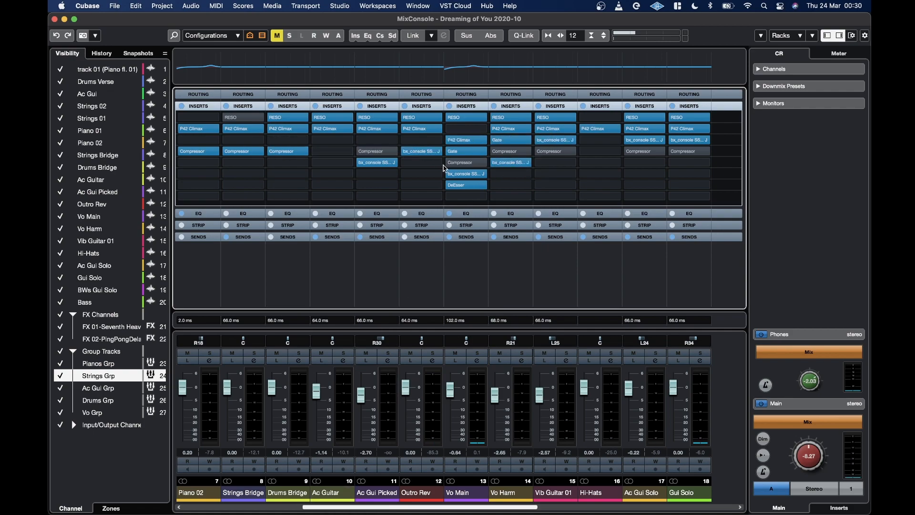
{"action": "mouse_move", "coordinate": [436, 171]}
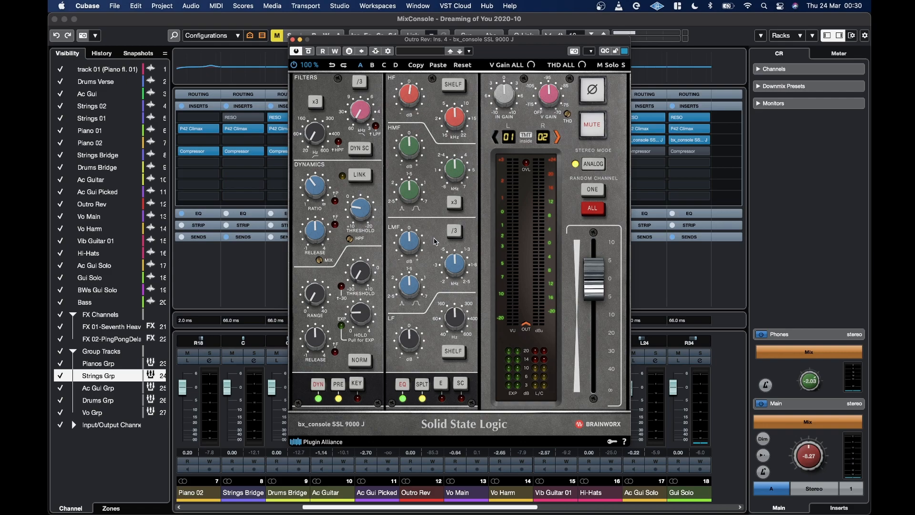
{"action": "mouse_move", "coordinate": [311, 128]}
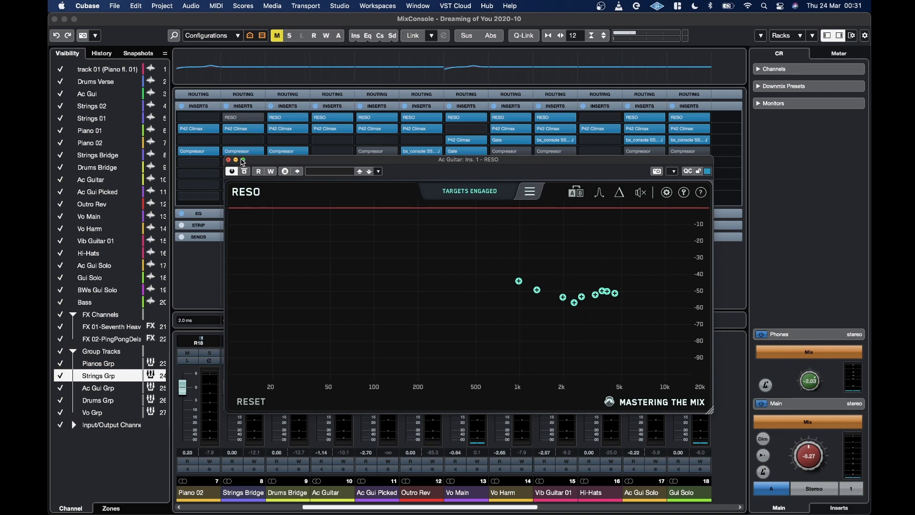
Review the RESO and Seventh Heaven inserts, then move Pianos Grp's SplitEQ band 2 down to about 389 Hz.
{"action": "left_click", "coordinate": [228, 160]}
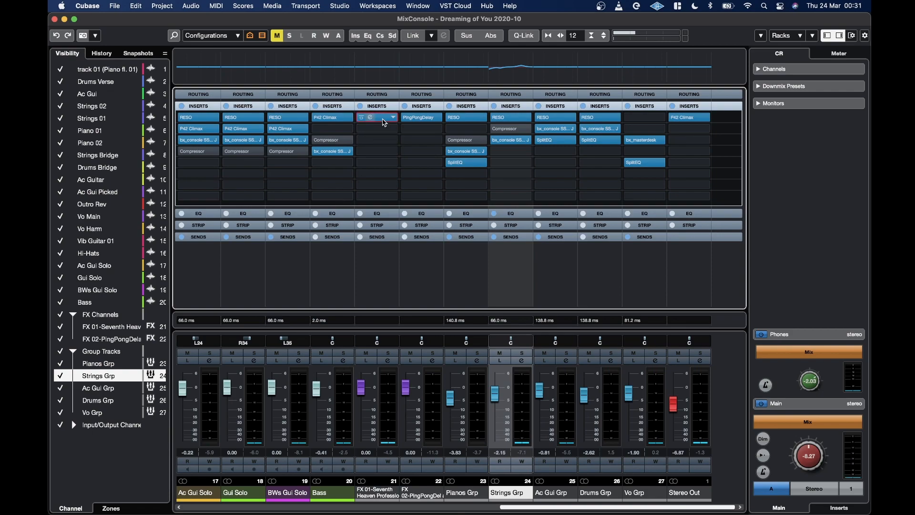
{"action": "double_click", "coordinate": [376, 116]}
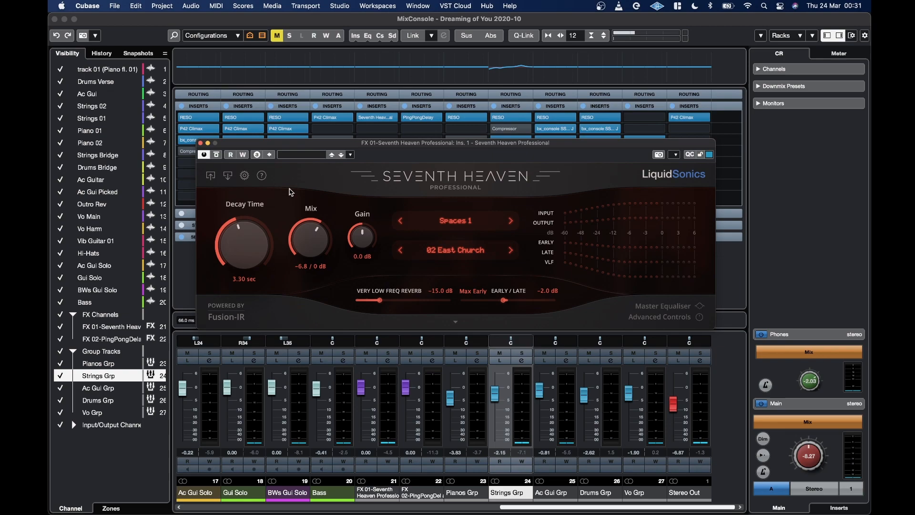
{"action": "left_click", "coordinate": [196, 143]}
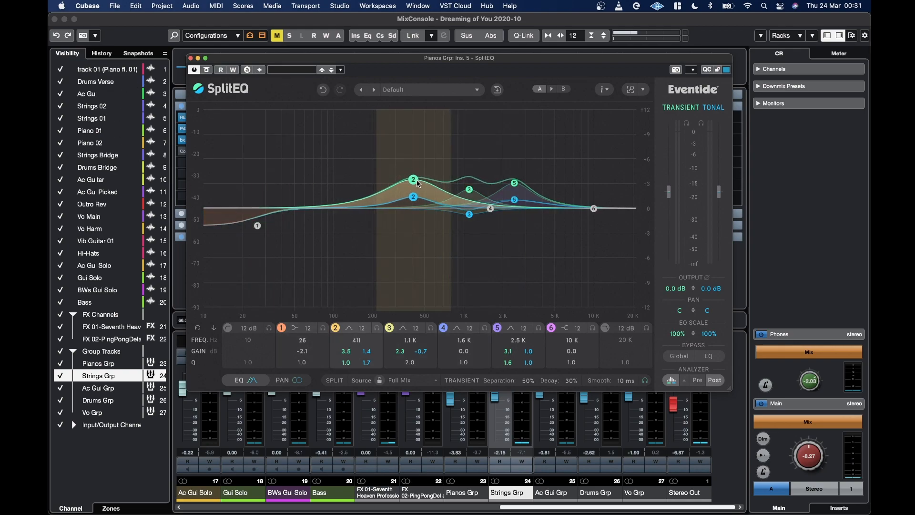
{"action": "left_click_drag", "start_coordinate": [413, 179], "coordinate": [410, 178]}
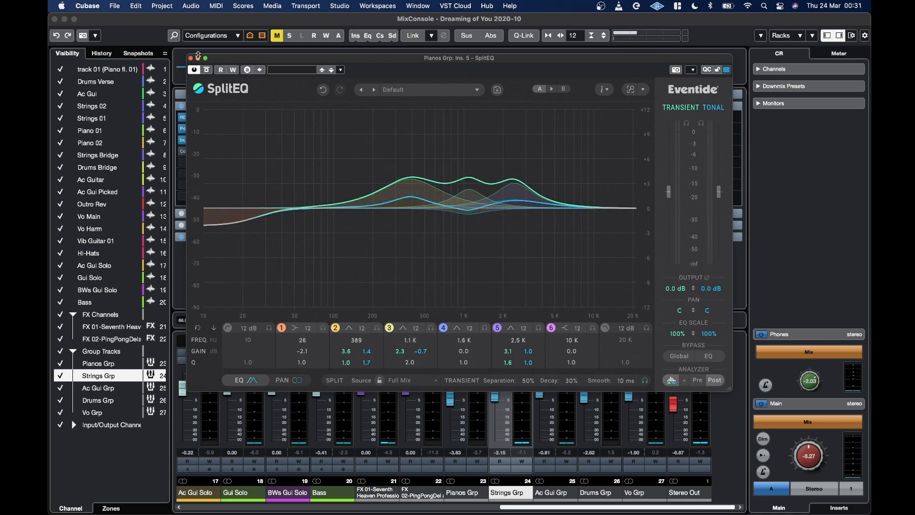
{"action": "left_click", "coordinate": [192, 58]}
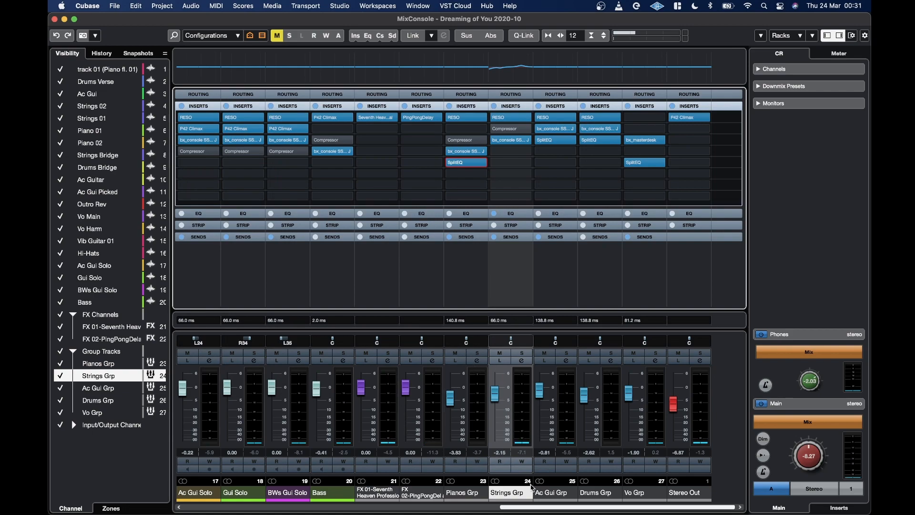
Try Black Box Analog Design HG-2MS in FX 01's empty fifth insert.
{"action": "left_click", "coordinate": [465, 162]}
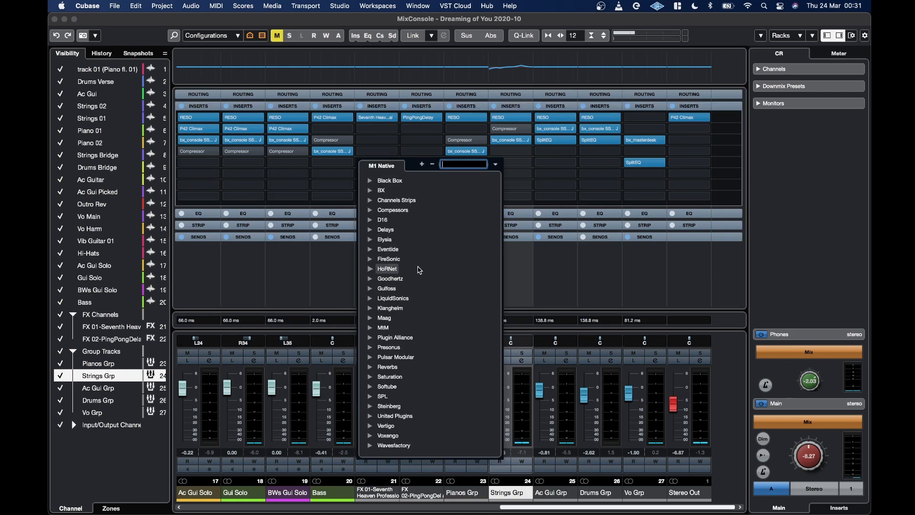
{"action": "mouse_move", "coordinate": [372, 348]}
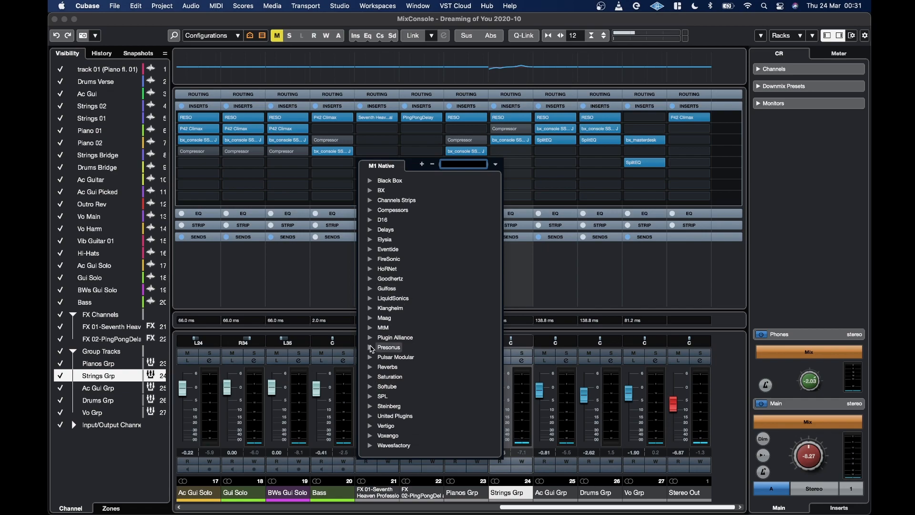
{"action": "left_click", "coordinate": [395, 337]}
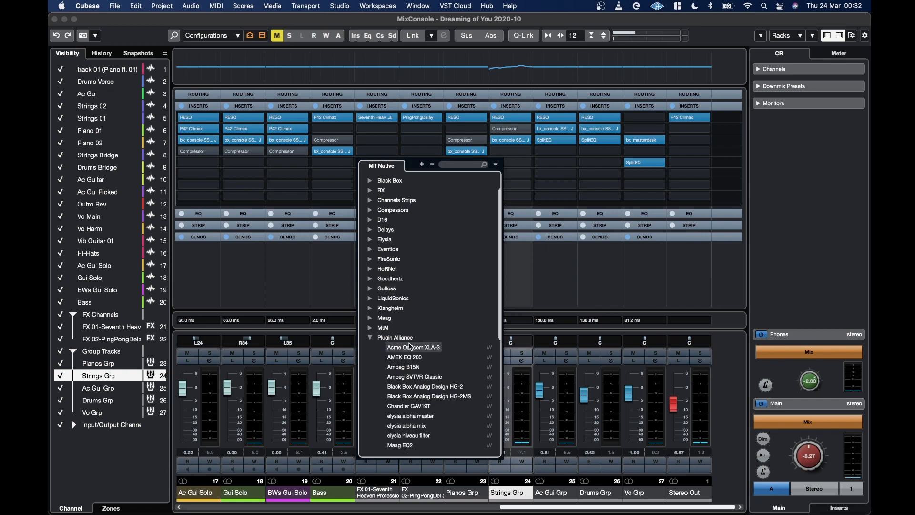
{"action": "scroll", "scroll_direction": "down", "scroll_amount": 3}
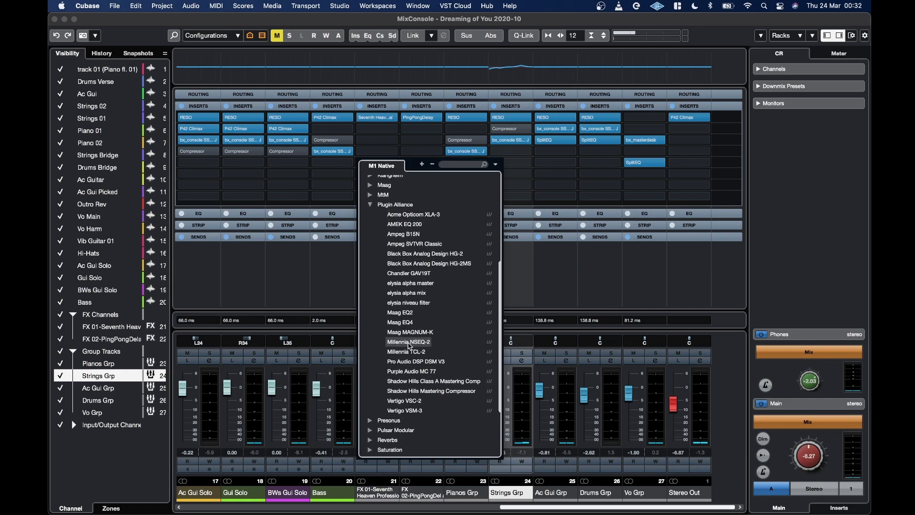
{"action": "mouse_move", "coordinate": [428, 263]}
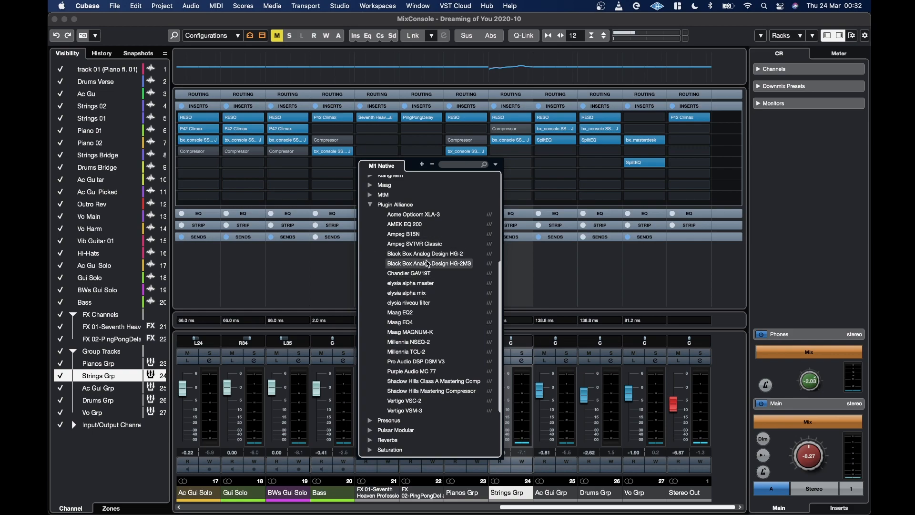
{"action": "left_click", "coordinate": [429, 263]}
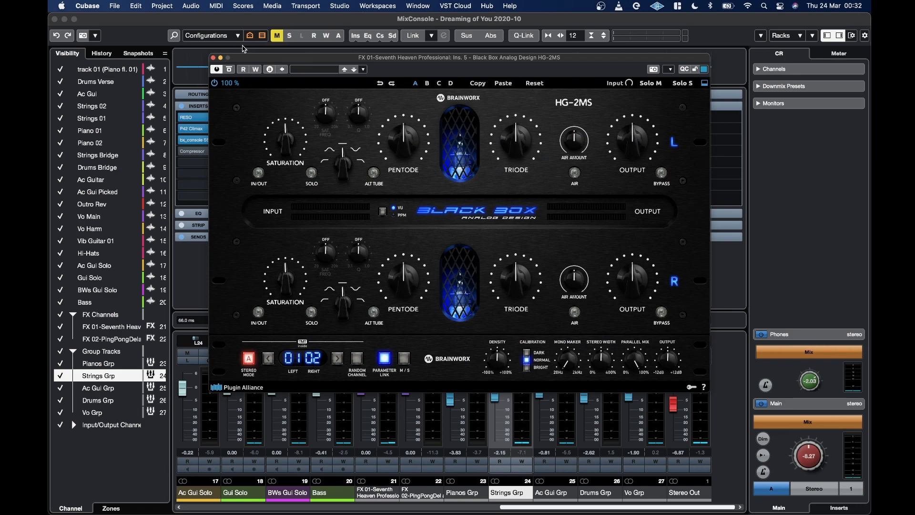
{"action": "left_click", "coordinate": [213, 57]}
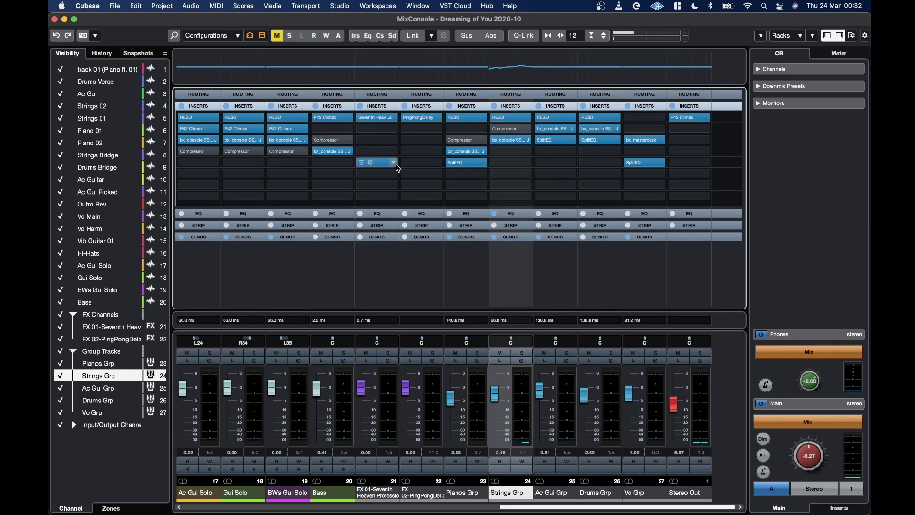
Swap that insert for the Maag EQ4 plugin.
{"action": "left_click", "coordinate": [393, 162]}
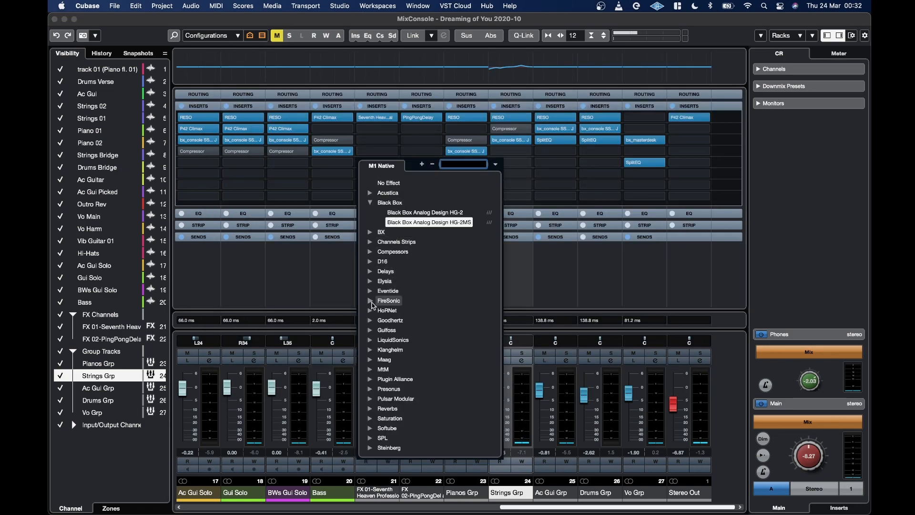
{"action": "mouse_move", "coordinate": [370, 380]}
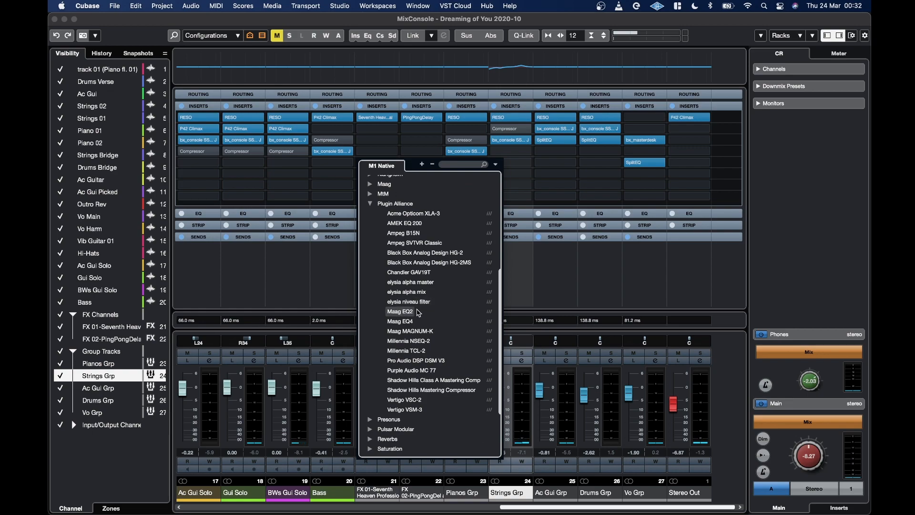
{"action": "mouse_move", "coordinate": [400, 371]}
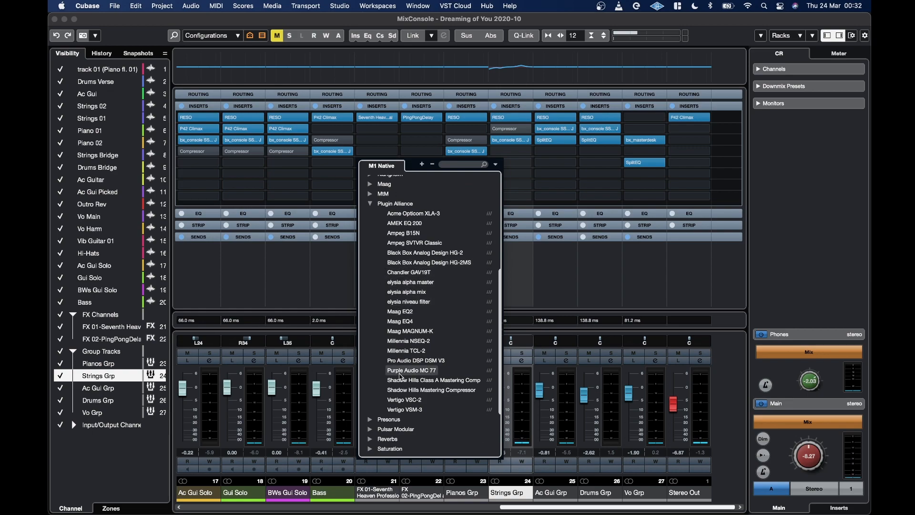
{"action": "left_click", "coordinate": [411, 370]}
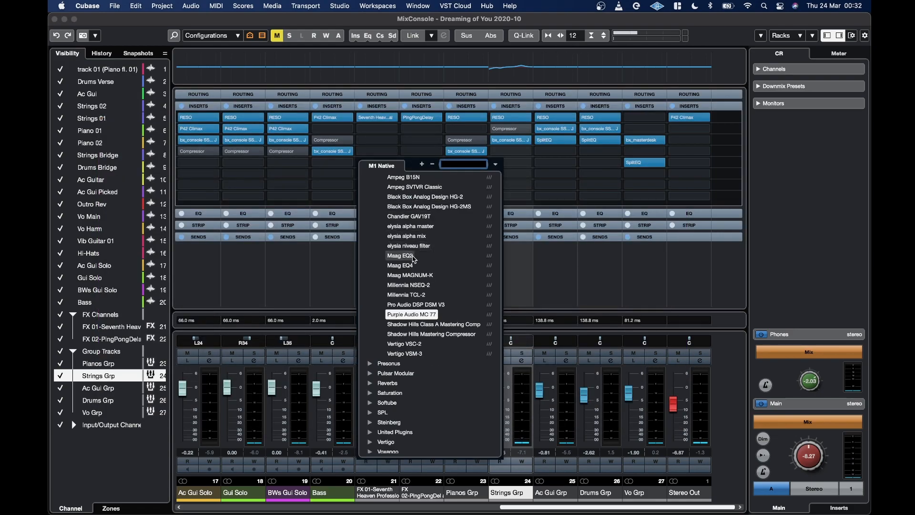
{"action": "left_click", "coordinate": [411, 315]}
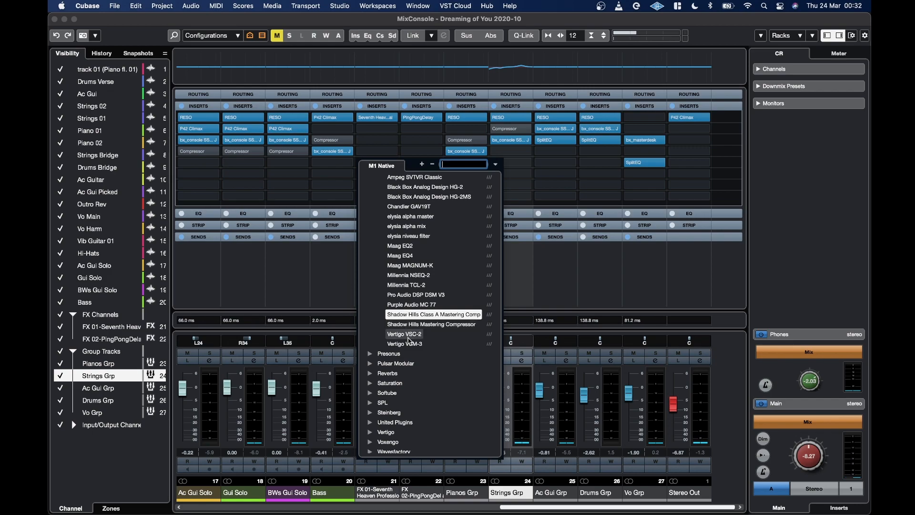
{"action": "left_click", "coordinate": [404, 343]}
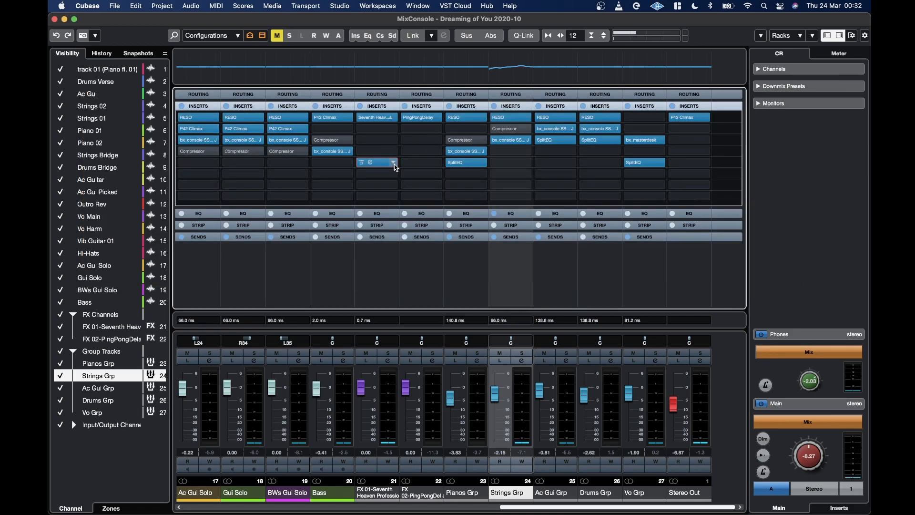
Load Softube's Dirty Tape into FX 01's fifth insert instead.
{"action": "left_click", "coordinate": [392, 162]}
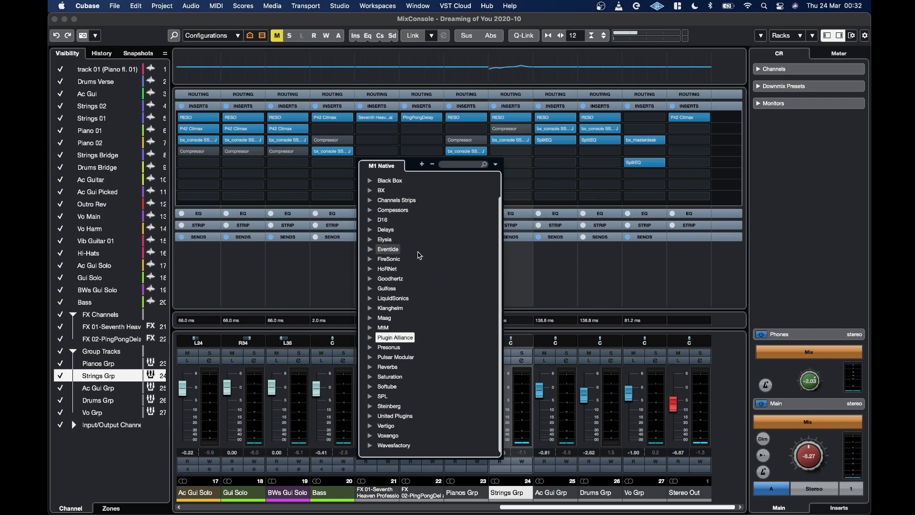
{"action": "left_click", "coordinate": [387, 386]}
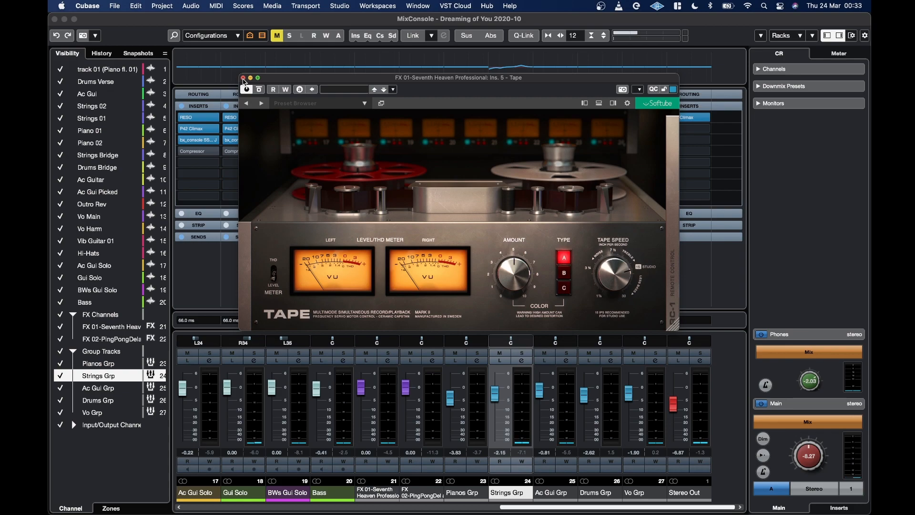
{"action": "left_click", "coordinate": [243, 78]}
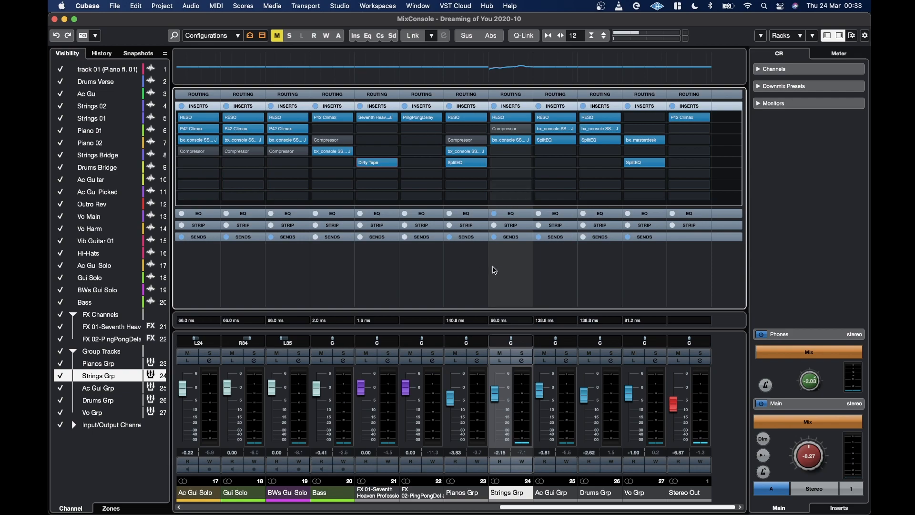
{"action": "mouse_move", "coordinate": [419, 251]}
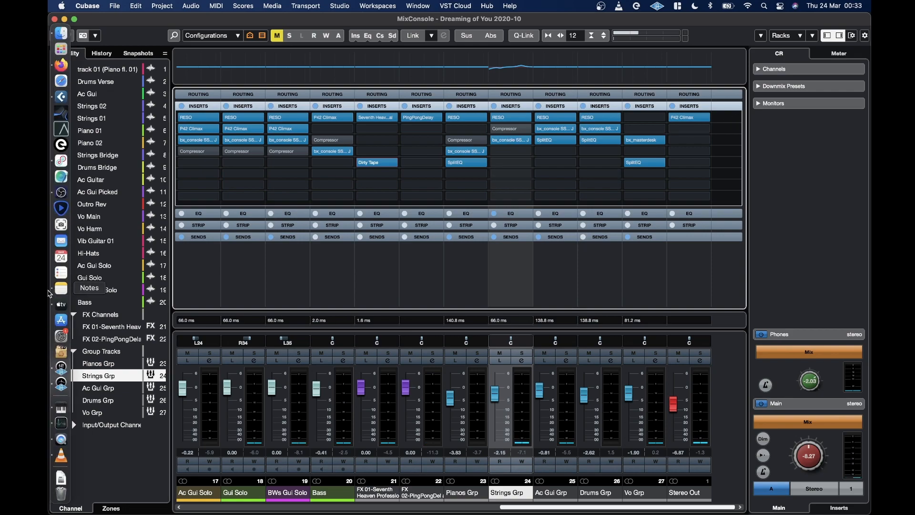
Launch Activity Monitor from the Dock to see Cubase's CPU use and Apple kind.
{"action": "left_click", "coordinate": [61, 423]}
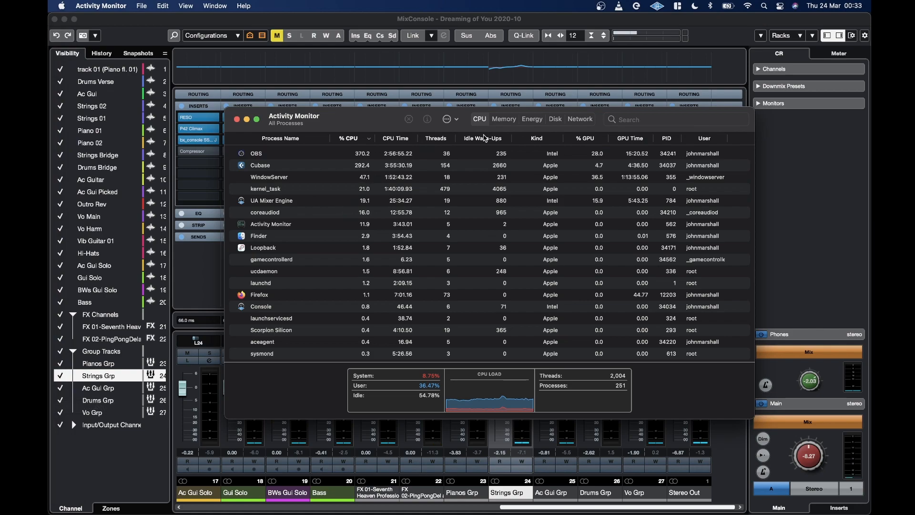
{"action": "mouse_move", "coordinate": [427, 396]}
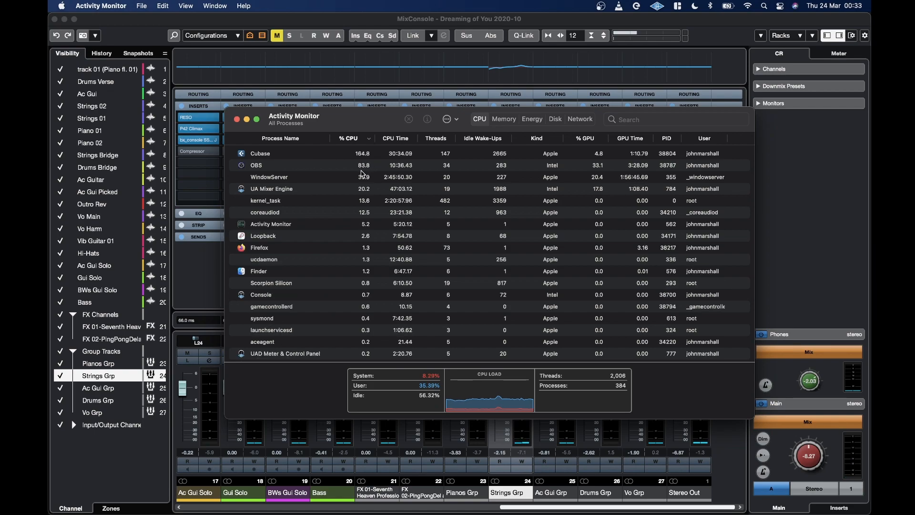
{"action": "mouse_move", "coordinate": [237, 120]}
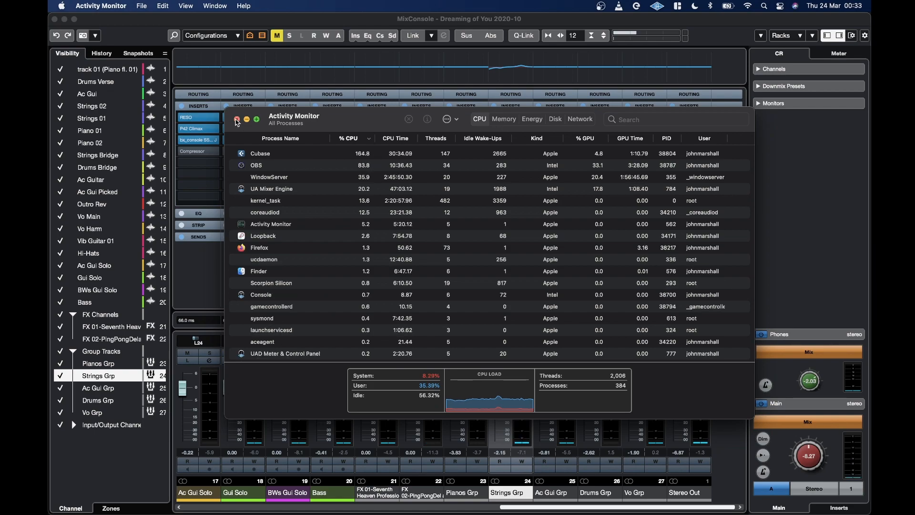
Leave Activity Monitor and bring up the Sienna Guru insert on the Phones output.
{"action": "left_click", "coordinate": [236, 119]}
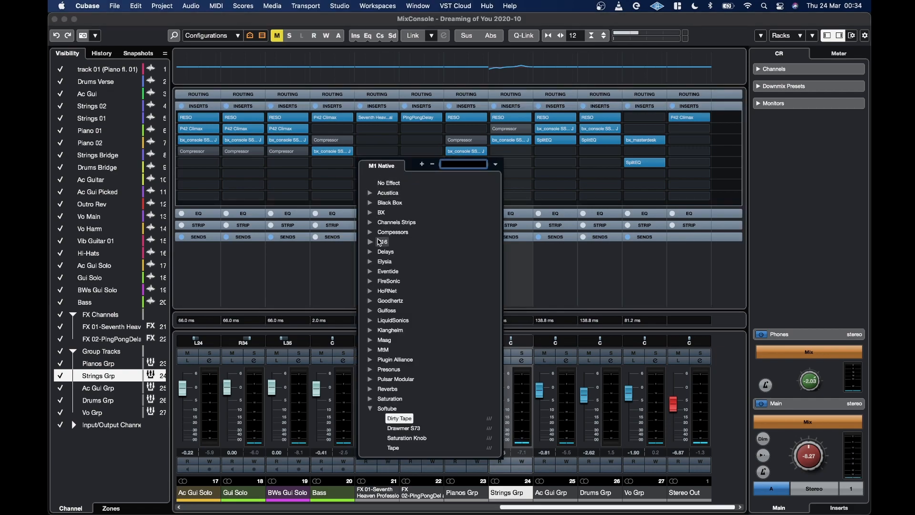
{"action": "left_click", "coordinate": [370, 193]}
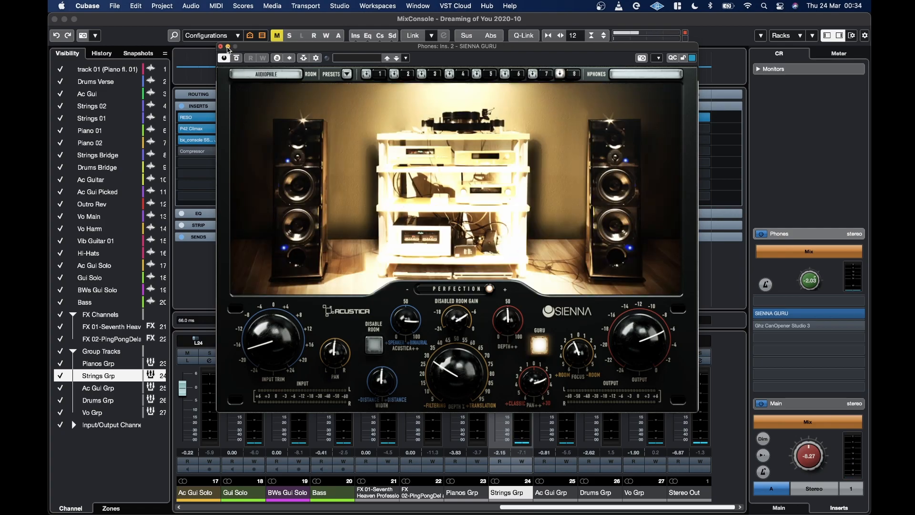
Close Sienna Guru and load Gullfoss Master into FX 01's fifth insert.
{"action": "left_click", "coordinate": [220, 46]}
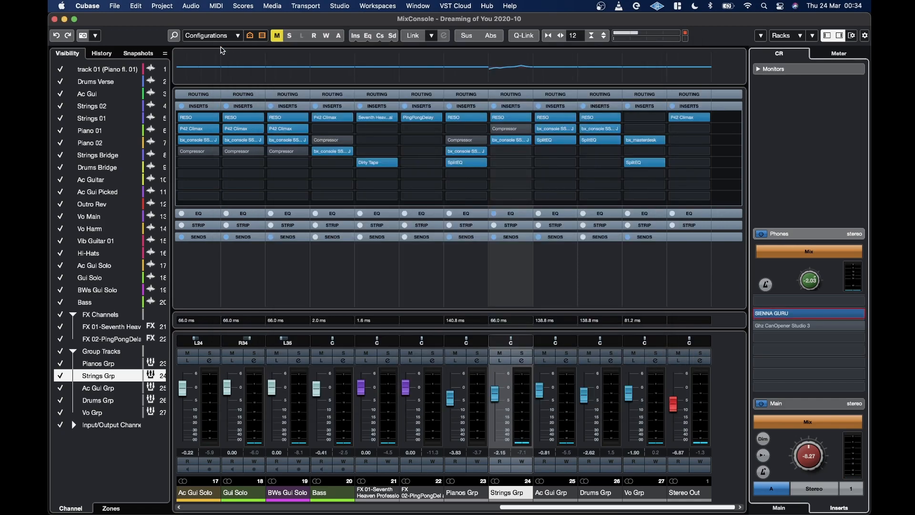
{"action": "mouse_move", "coordinate": [806, 325]}
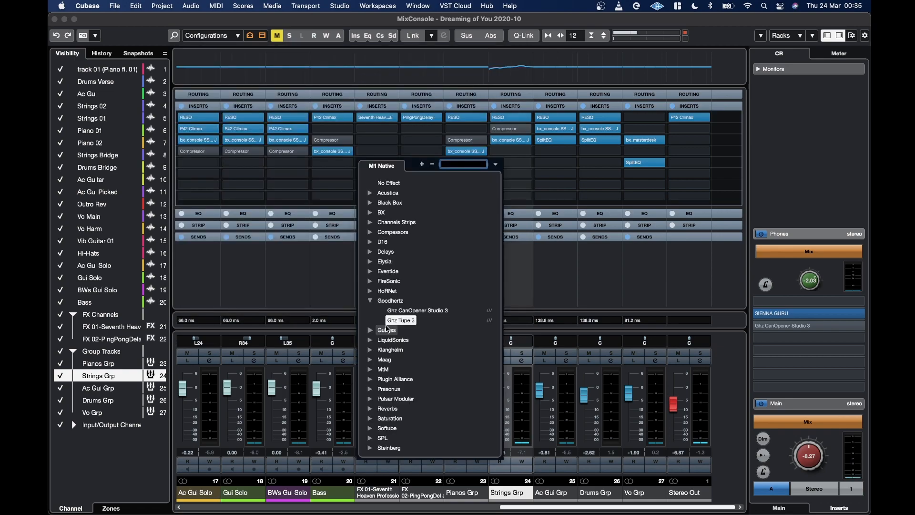
{"action": "left_click", "coordinate": [370, 329]}
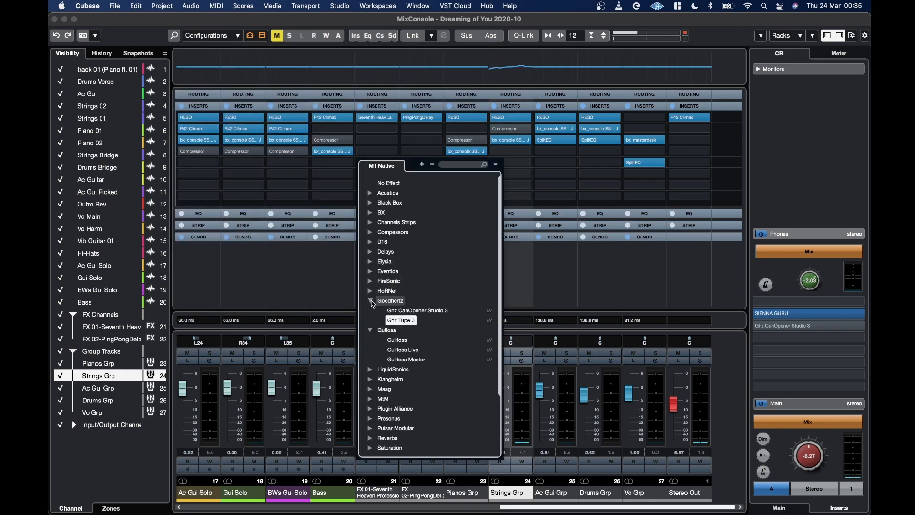
{"action": "left_click", "coordinate": [369, 300]}
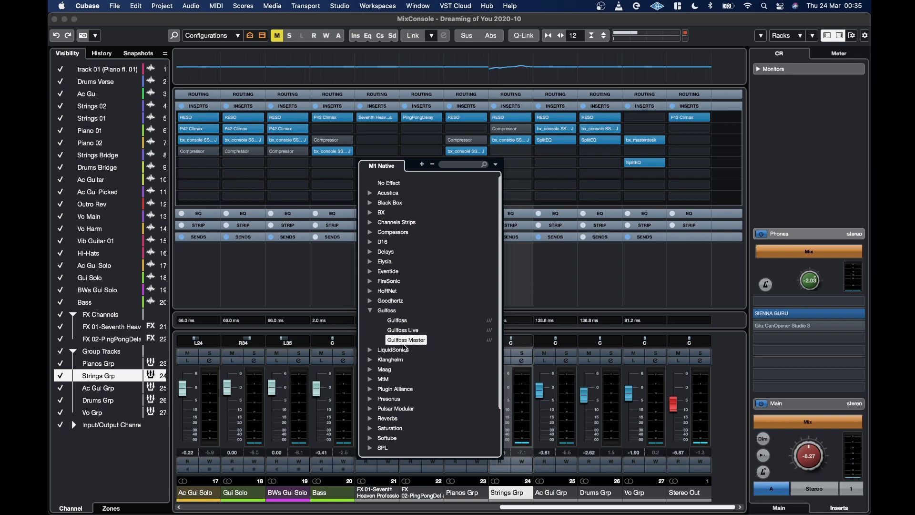
{"action": "left_click", "coordinate": [406, 339]}
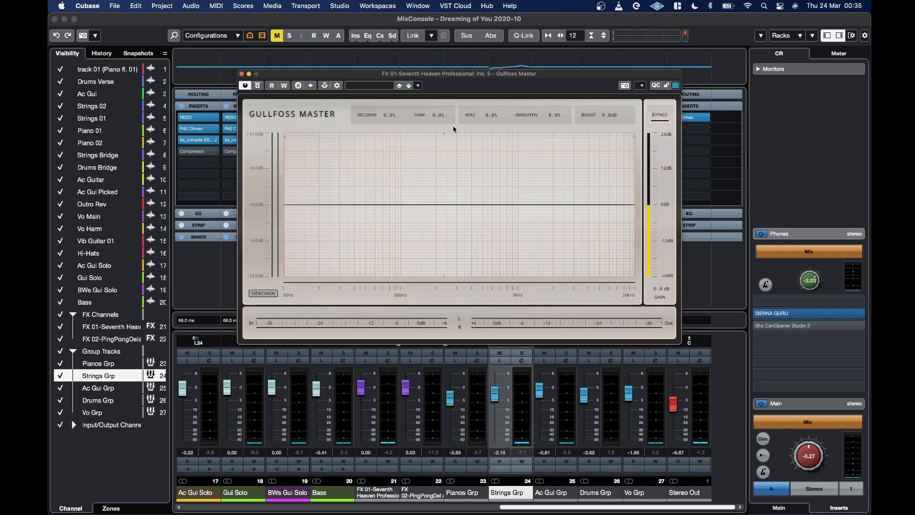
{"action": "left_click", "coordinate": [243, 73]}
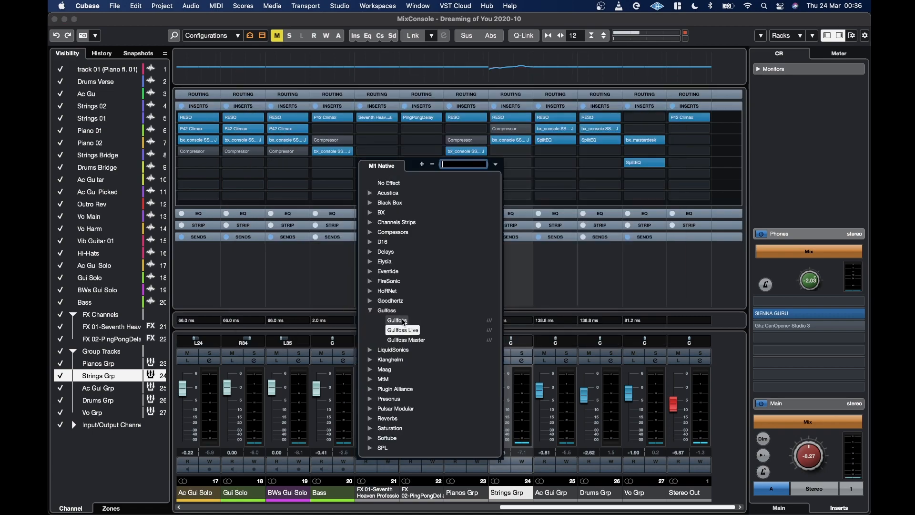
Try Gullfoss and then FireSonic FireMaster in FX 01's fifth insert.
{"action": "left_click", "coordinate": [396, 320]}
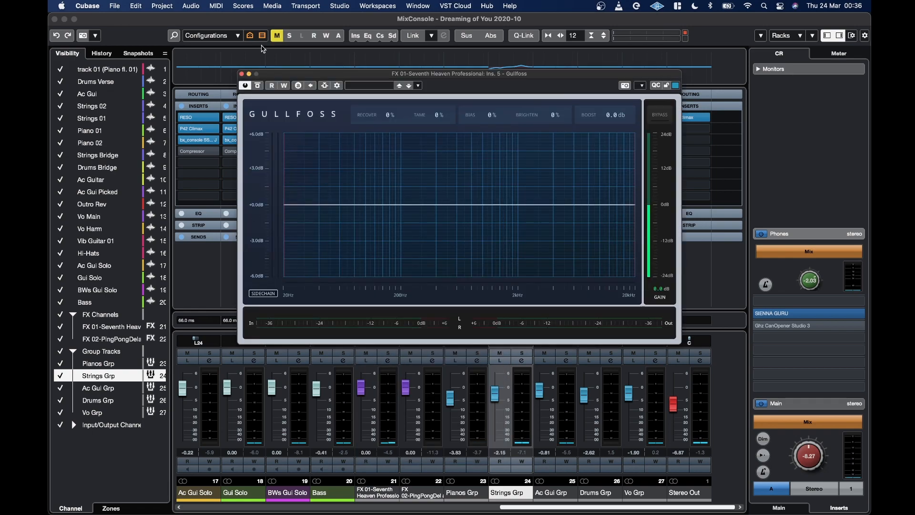
{"action": "left_click", "coordinate": [243, 86]}
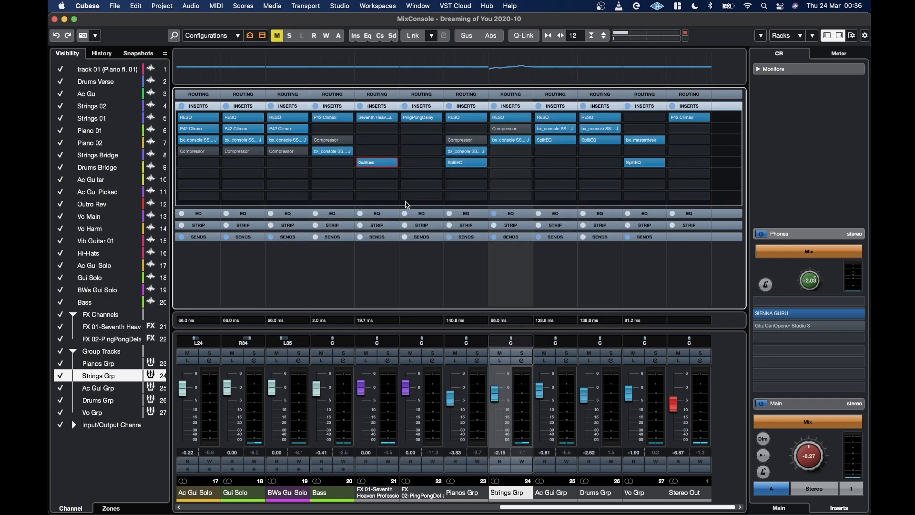
{"action": "left_click", "coordinate": [377, 162]}
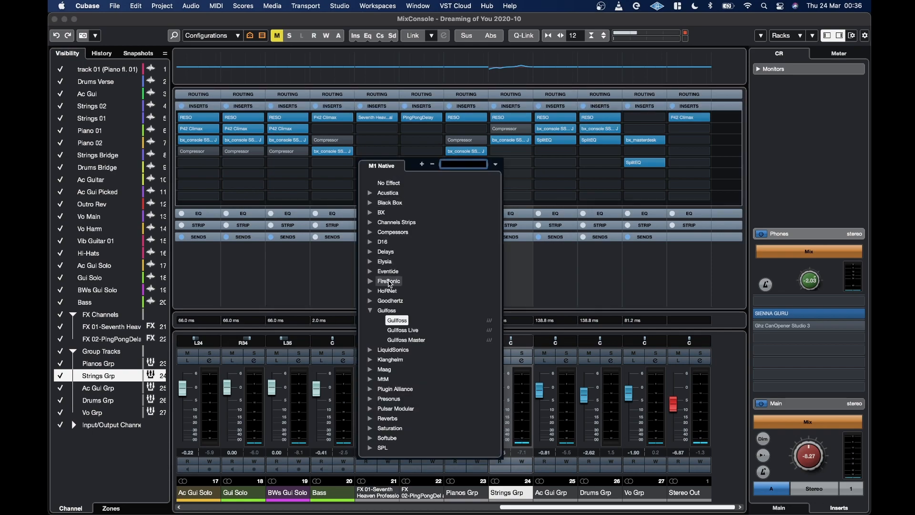
{"action": "left_click", "coordinate": [370, 310]}
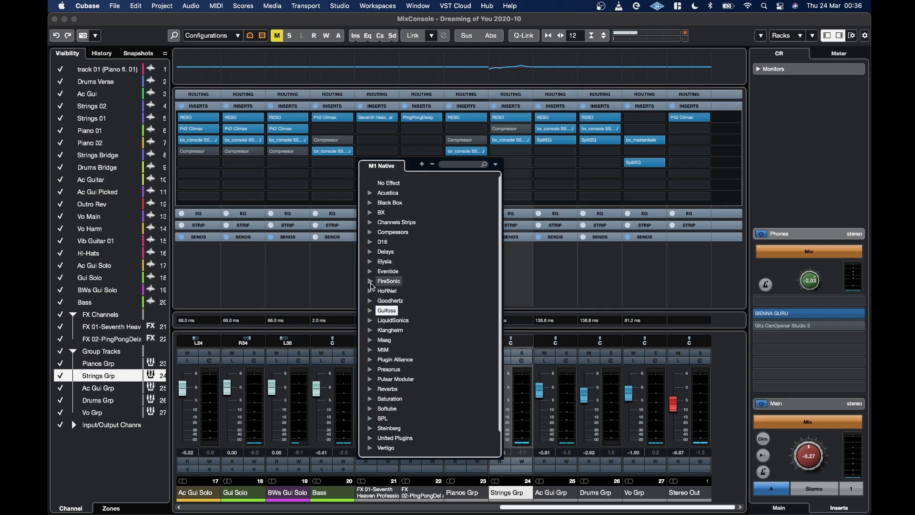
{"action": "left_click", "coordinate": [389, 280]}
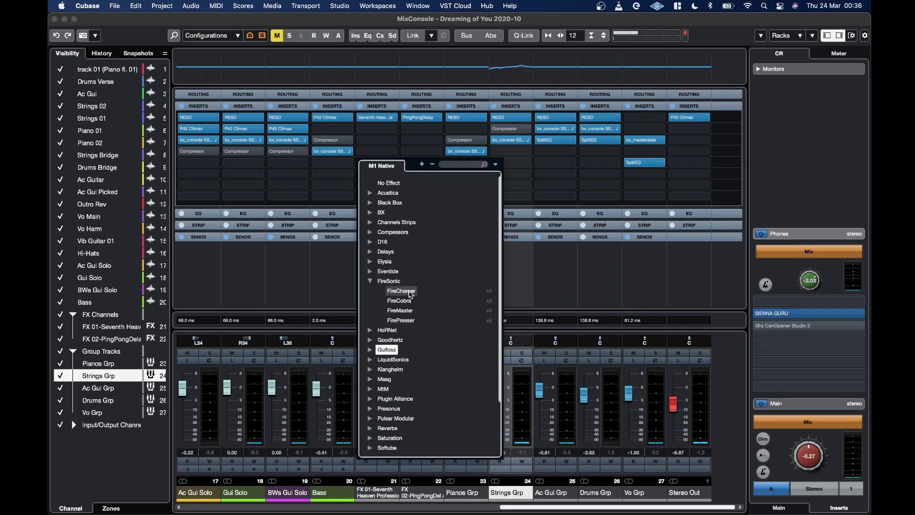
{"action": "left_click", "coordinate": [401, 311]}
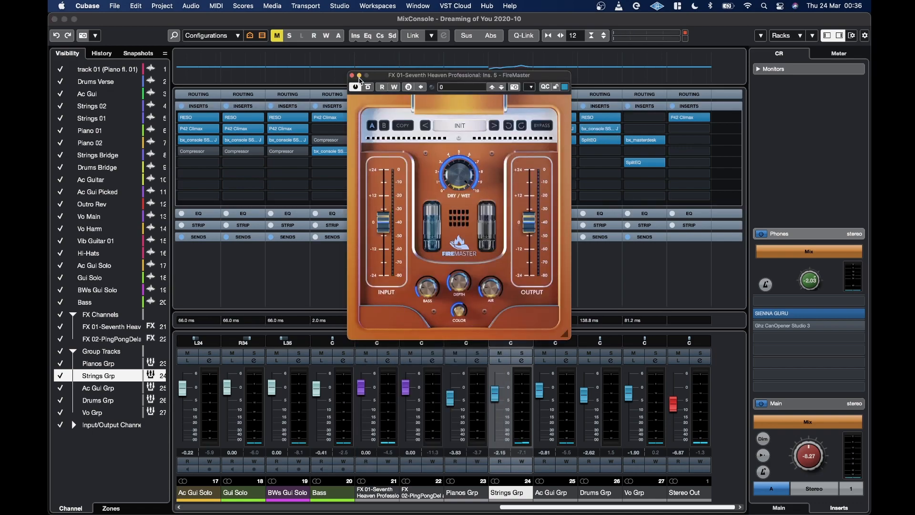
{"action": "left_click", "coordinate": [353, 74]}
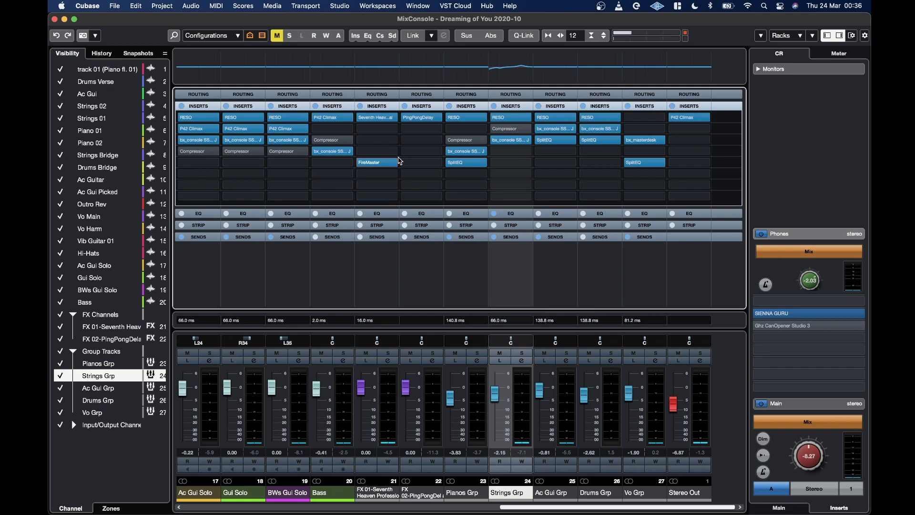
Settle on FireSonic FireCharger for that insert.
{"action": "left_click", "coordinate": [376, 162]}
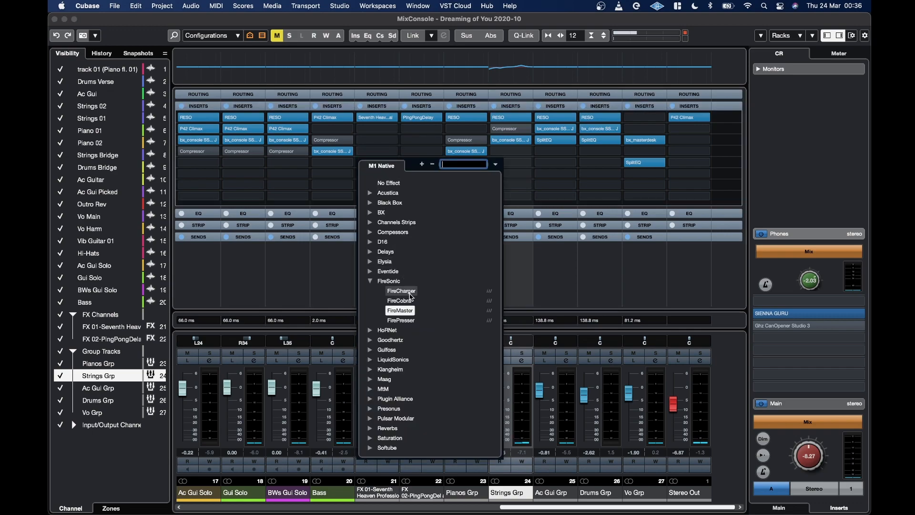
{"action": "left_click", "coordinate": [401, 290]}
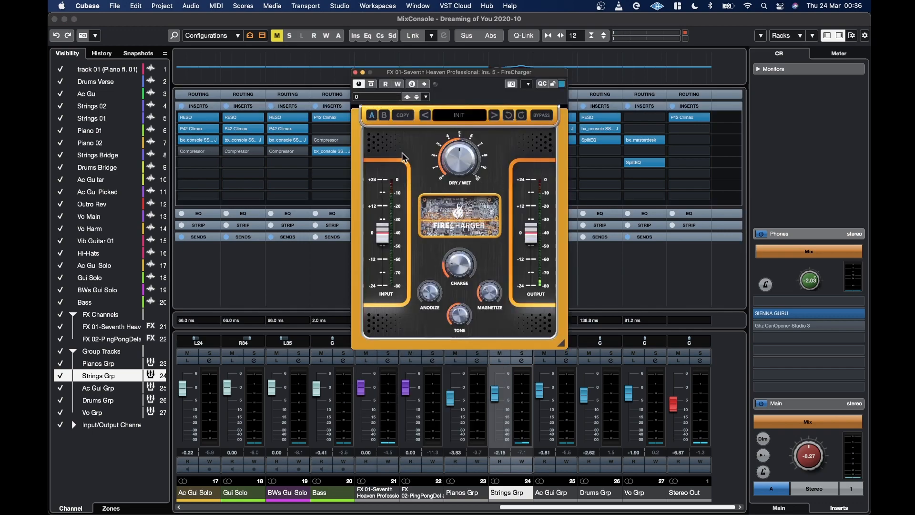
{"action": "left_click", "coordinate": [360, 72]}
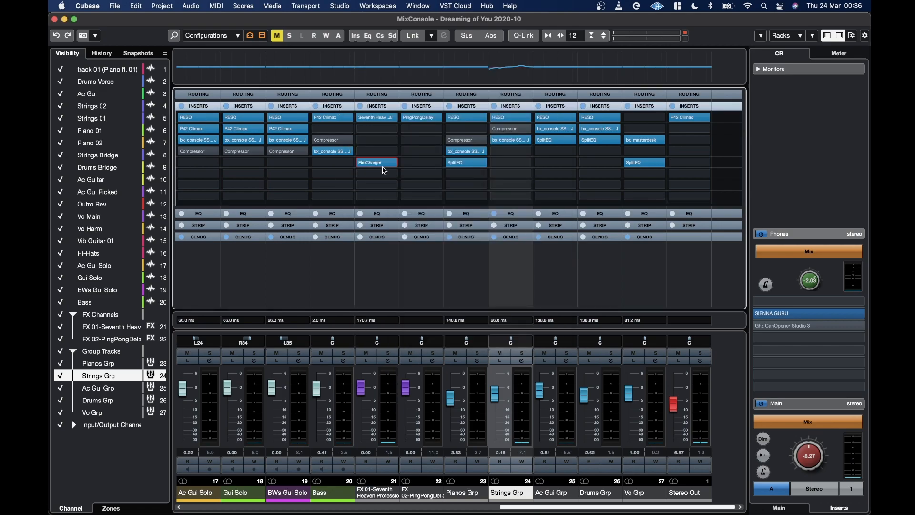
Browse the Eventide plugin group for FX 01's fifth insert.
{"action": "left_click", "coordinate": [376, 162]}
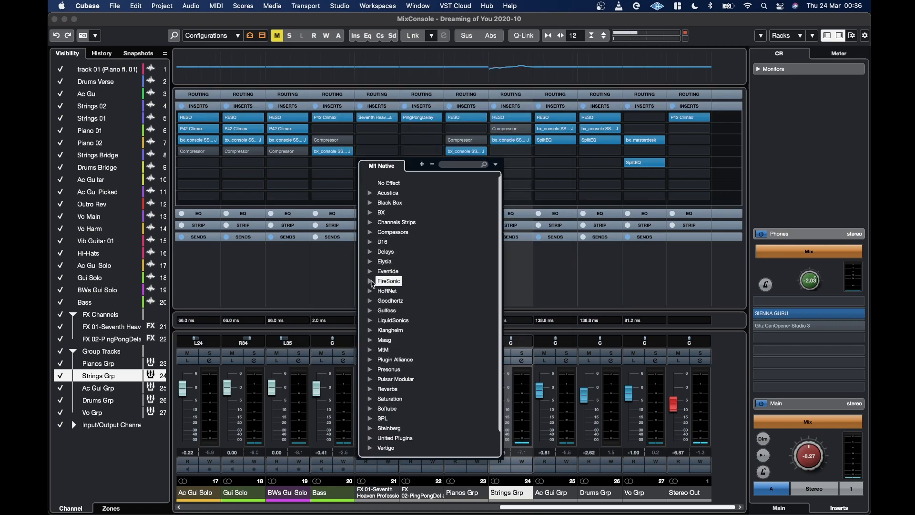
{"action": "left_click", "coordinate": [387, 271]}
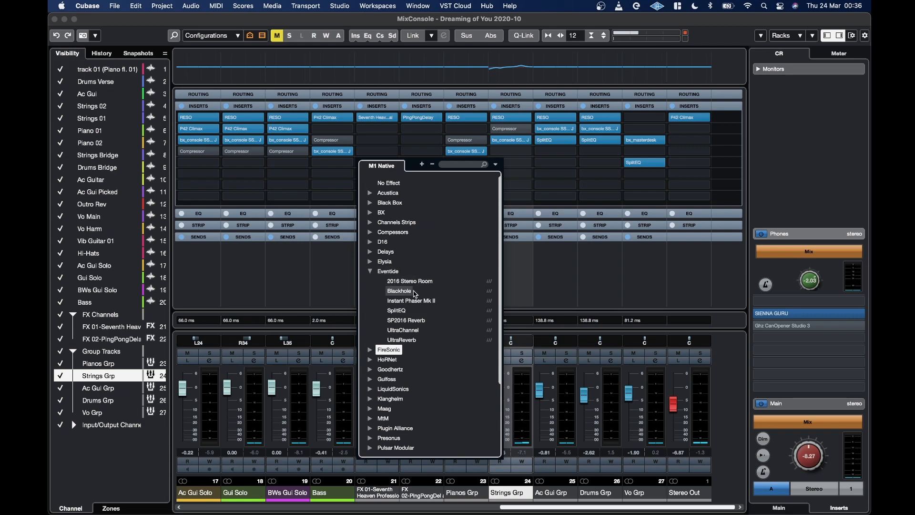
{"action": "left_click", "coordinate": [398, 290]}
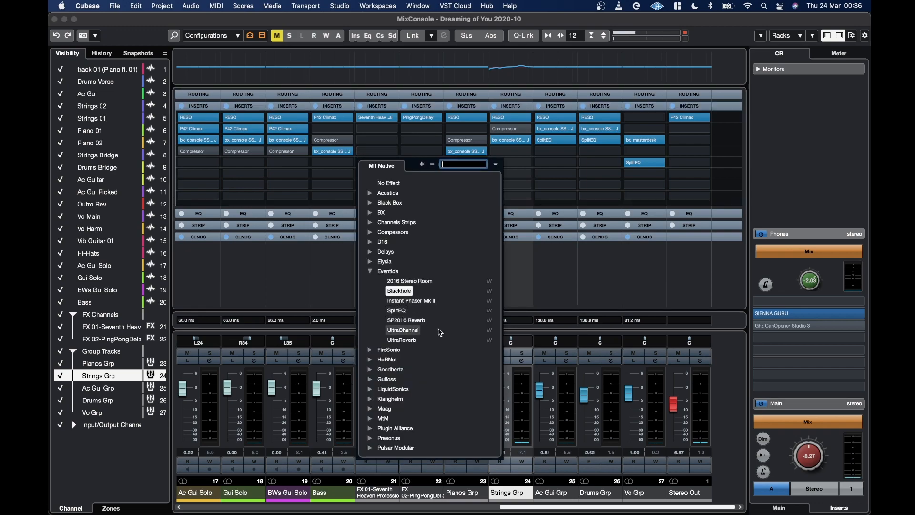
{"action": "mouse_move", "coordinate": [413, 299]}
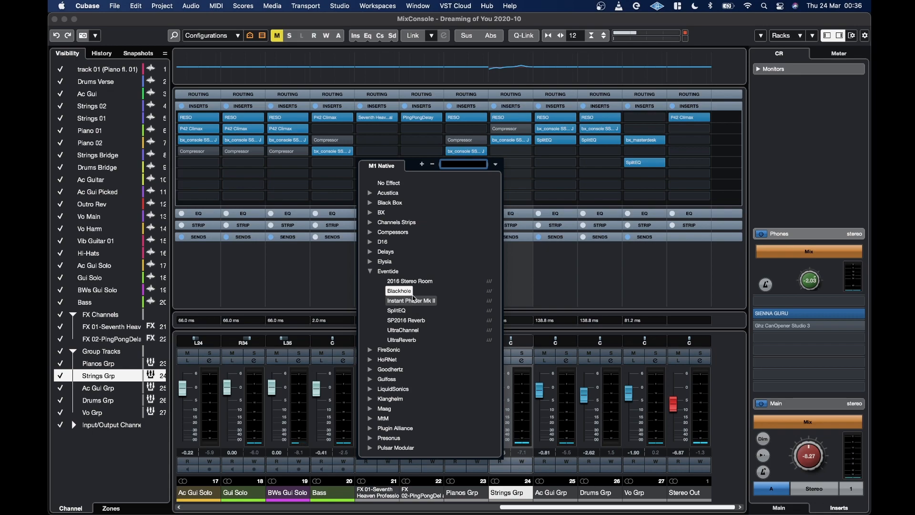
{"action": "left_click", "coordinate": [410, 300]}
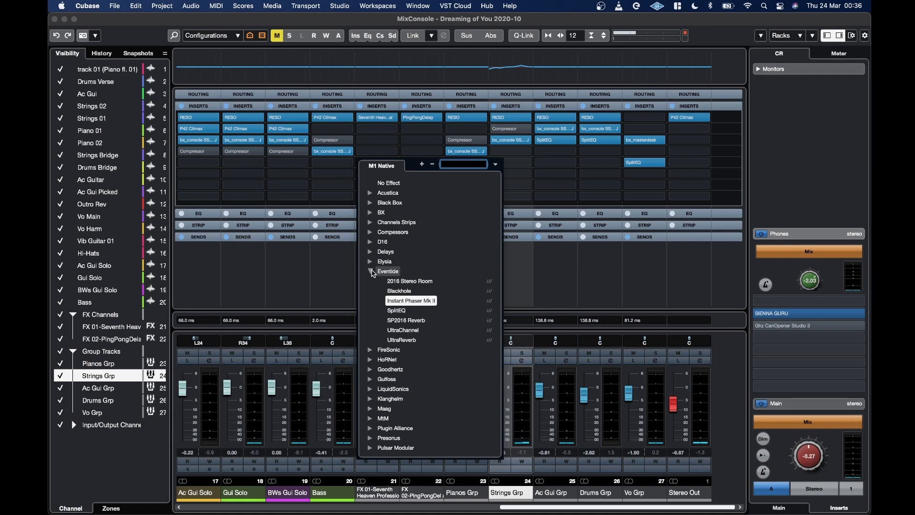
{"action": "left_click", "coordinate": [371, 271]}
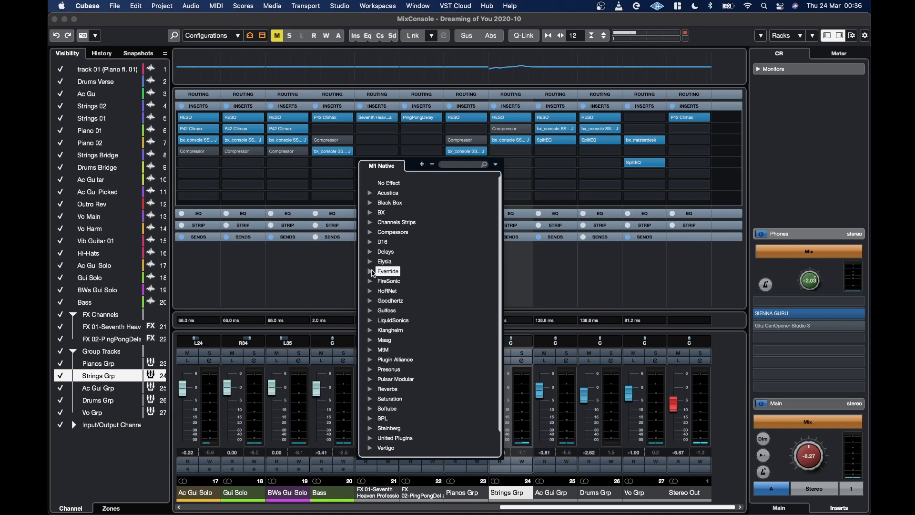
Load D16 Toraverb 2 into that insert and close its editor.
{"action": "left_click", "coordinate": [382, 242]}
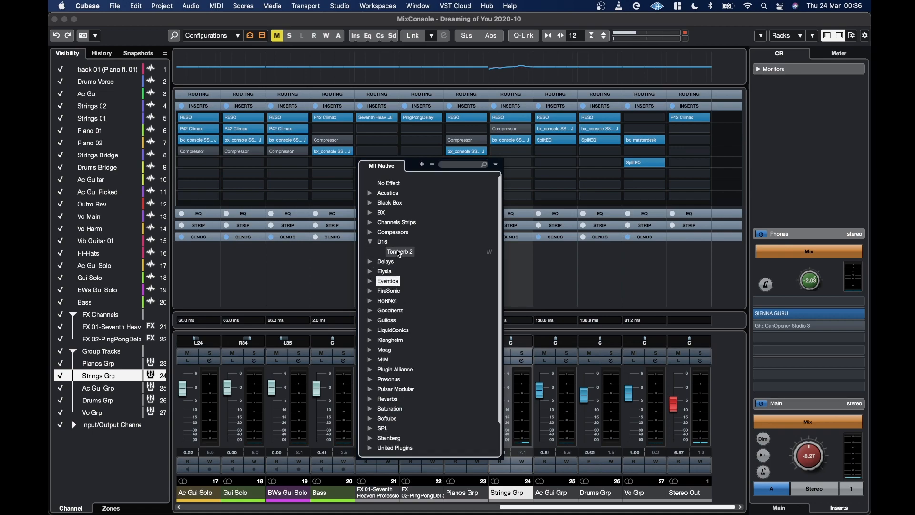
{"action": "left_click", "coordinate": [399, 252]}
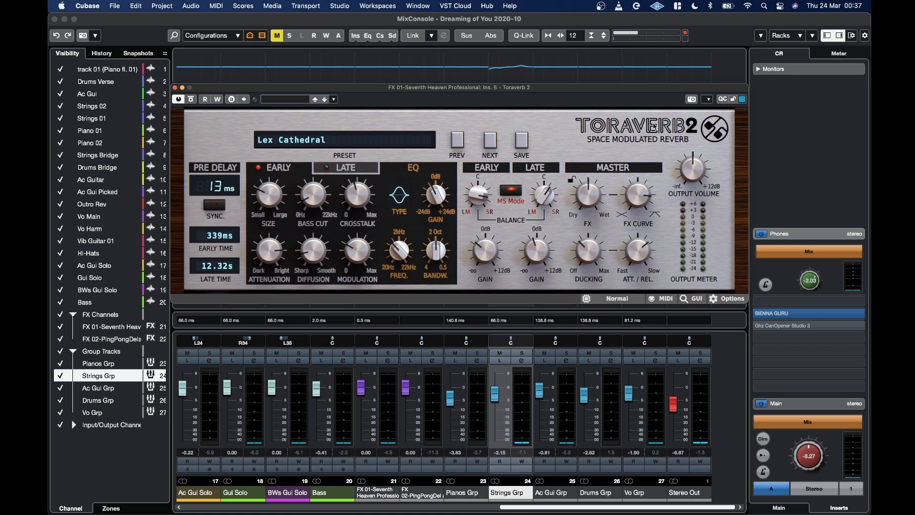
{"action": "left_click", "coordinate": [173, 87]}
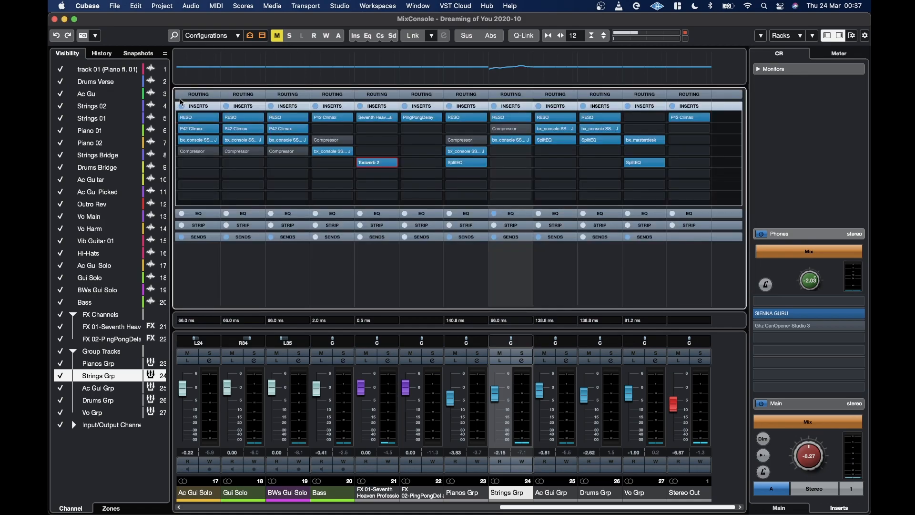
Try HoRNetSongKeyMK4 in FX 01's fifth insert and browse LiquidSonics.
{"action": "left_click", "coordinate": [376, 173]}
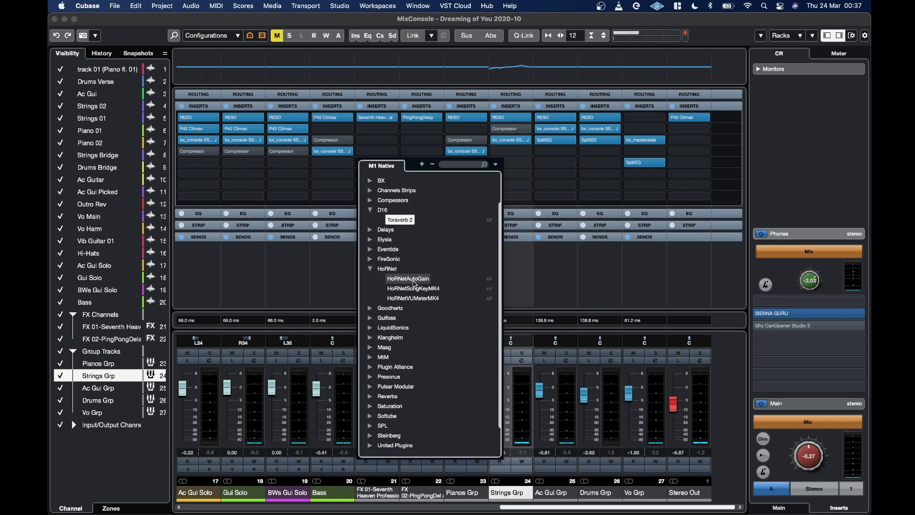
{"action": "left_click", "coordinate": [414, 288]}
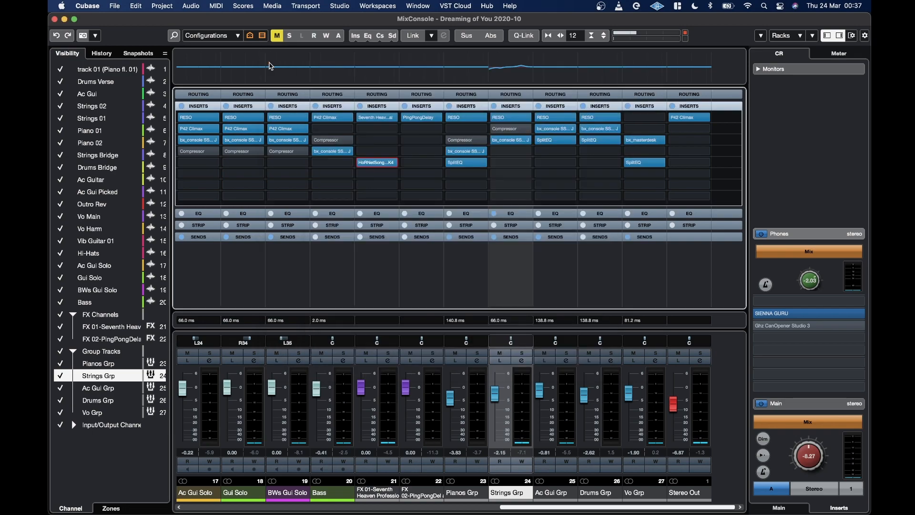
{"action": "left_click", "coordinate": [377, 162]}
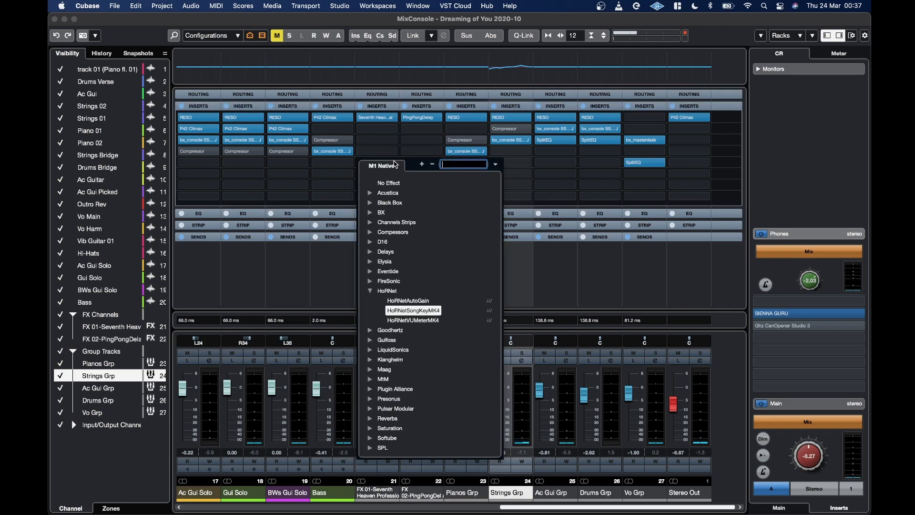
{"action": "mouse_move", "coordinate": [376, 326]}
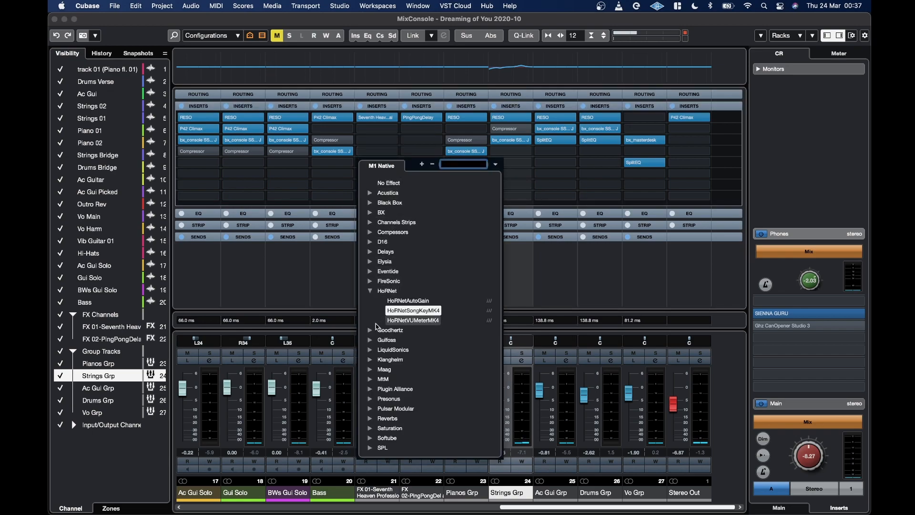
{"action": "left_click", "coordinate": [370, 349]}
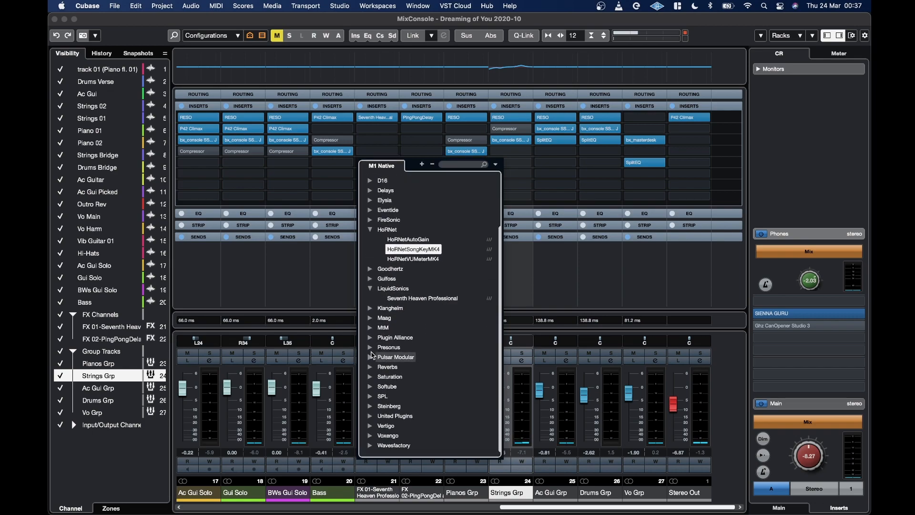
{"action": "mouse_move", "coordinate": [374, 327]}
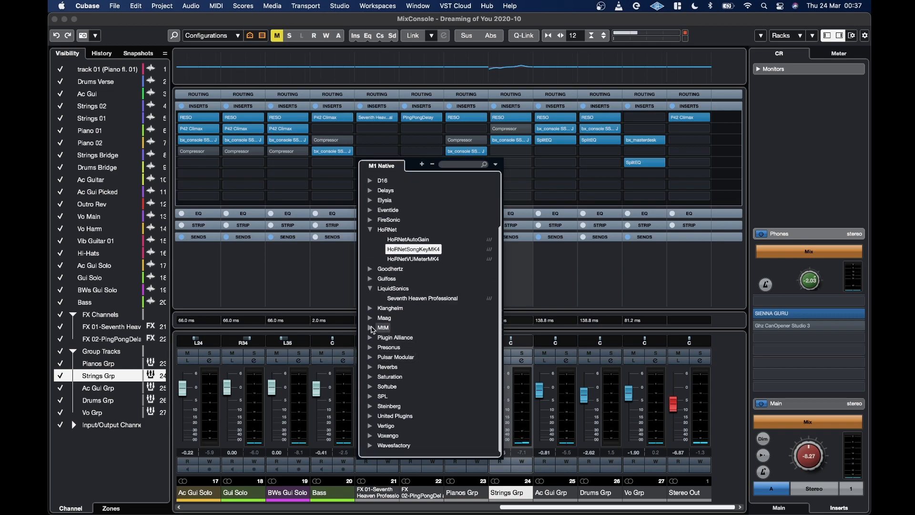
Replace it with Mastering The Mix BASSROOM from the MIM group.
{"action": "left_click", "coordinate": [371, 327]}
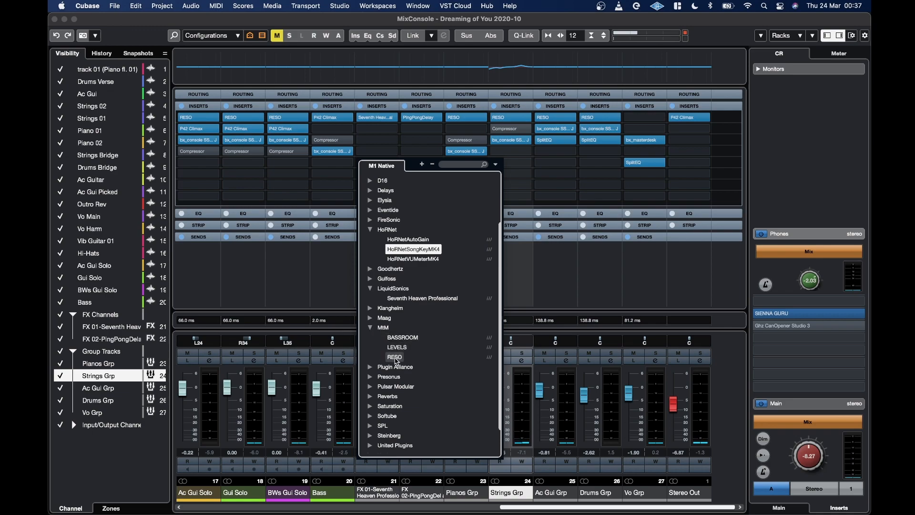
{"action": "left_click", "coordinate": [394, 356]}
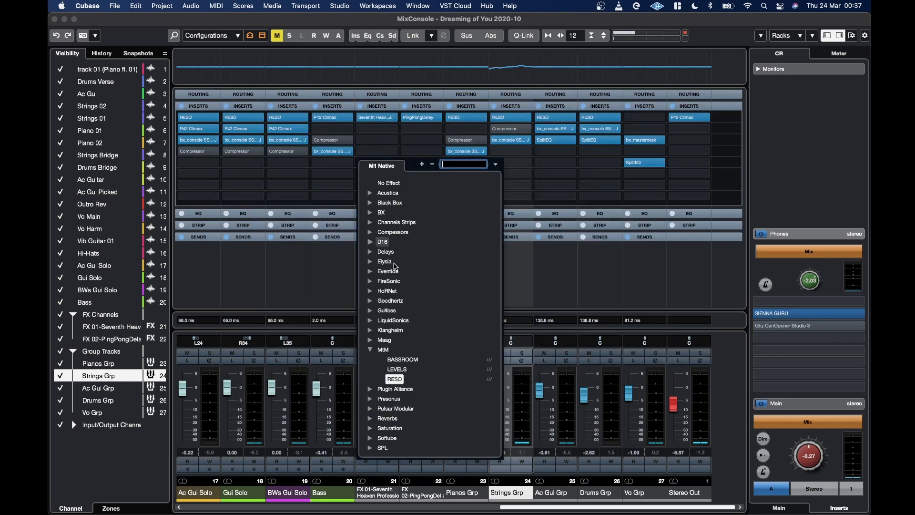
{"action": "left_click", "coordinate": [402, 358]}
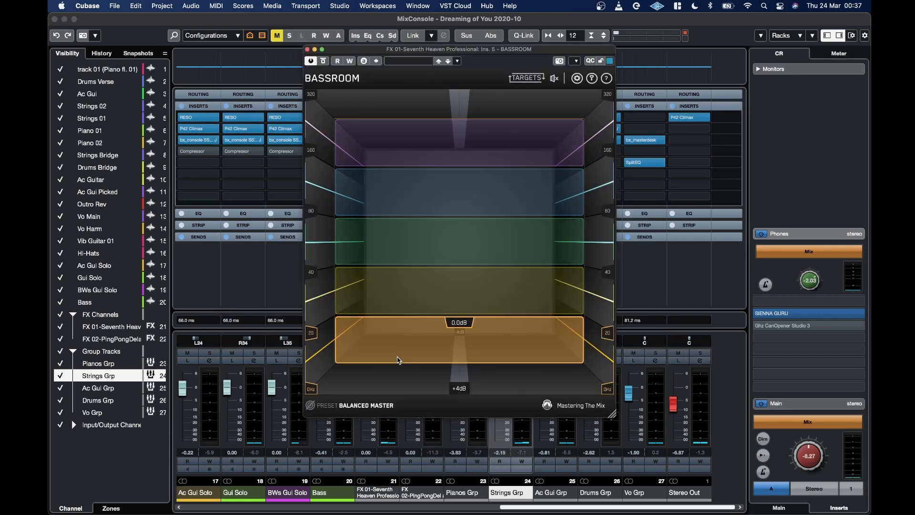
{"action": "left_click", "coordinate": [311, 49]}
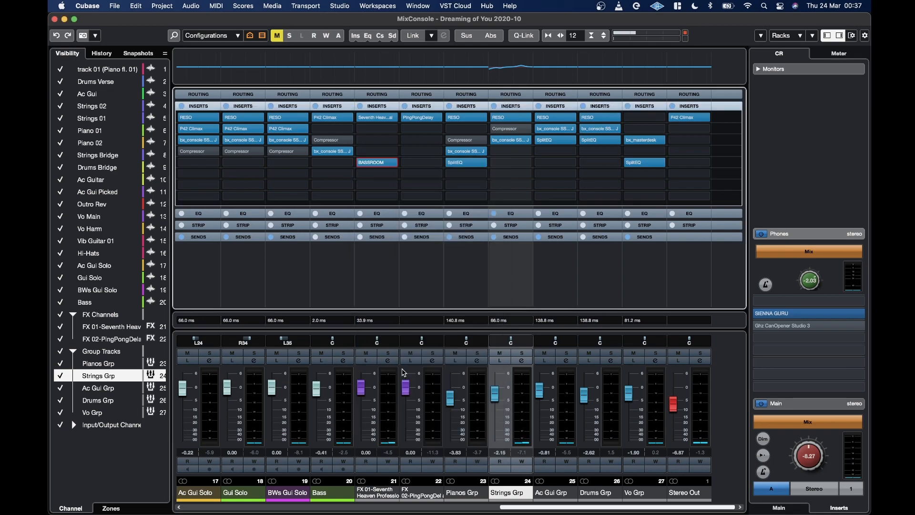
Replace BASSROOM with Brainworx bx_townhouse Buss Compressor from the M1 Native BX group.
{"action": "left_click", "coordinate": [376, 116]}
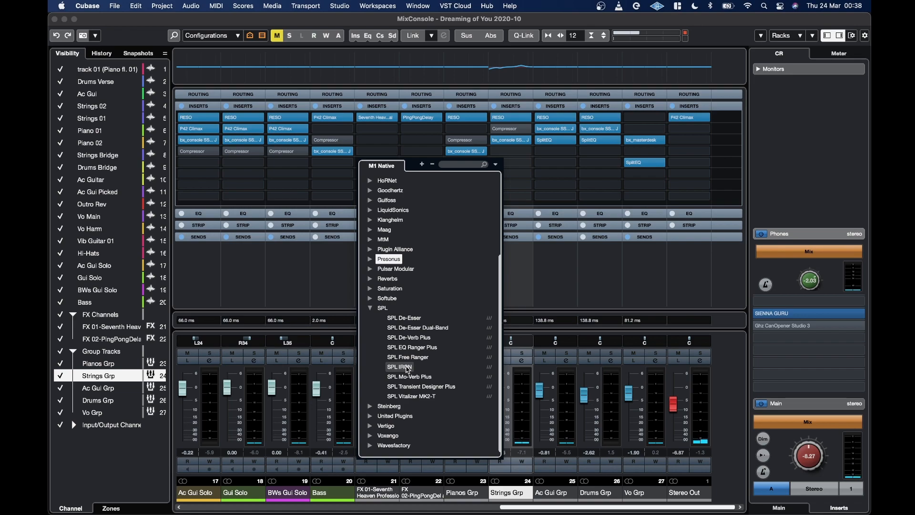
{"action": "left_click", "coordinate": [399, 366]}
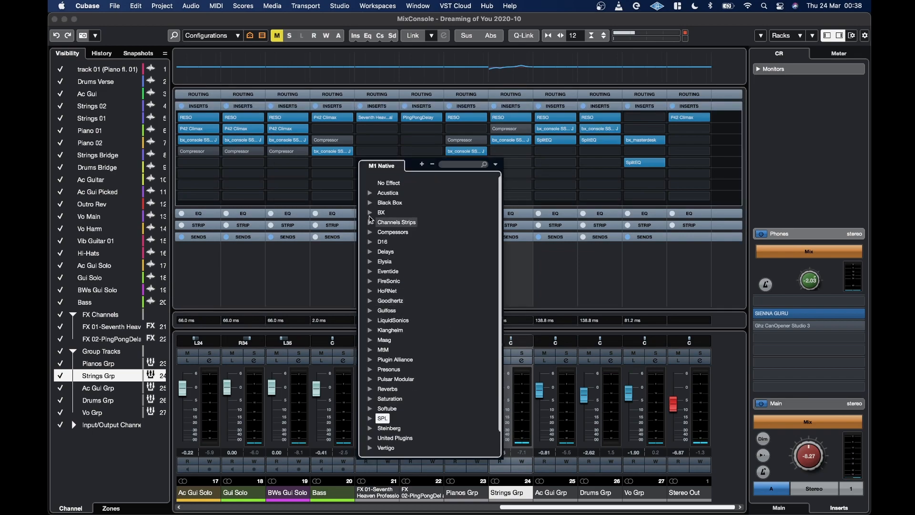
{"action": "left_click", "coordinate": [381, 212]}
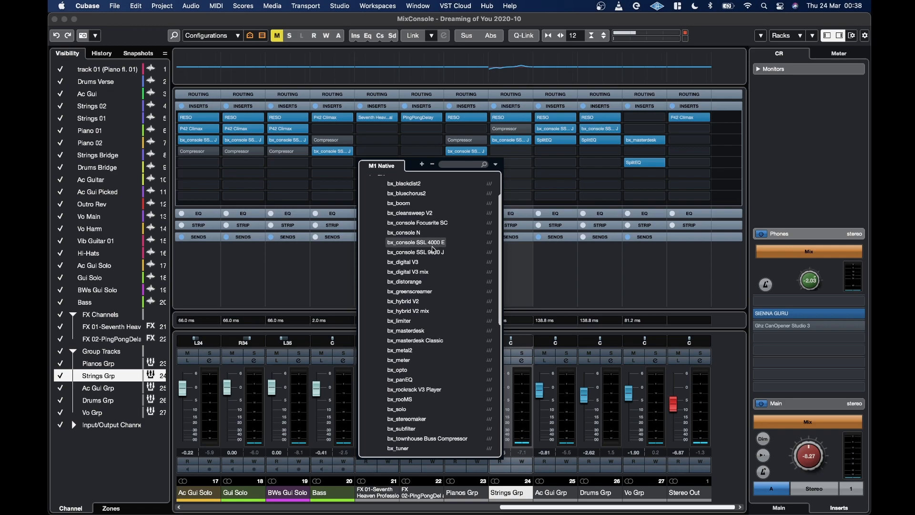
{"action": "scroll", "scroll_direction": "down", "scroll_amount": 3}
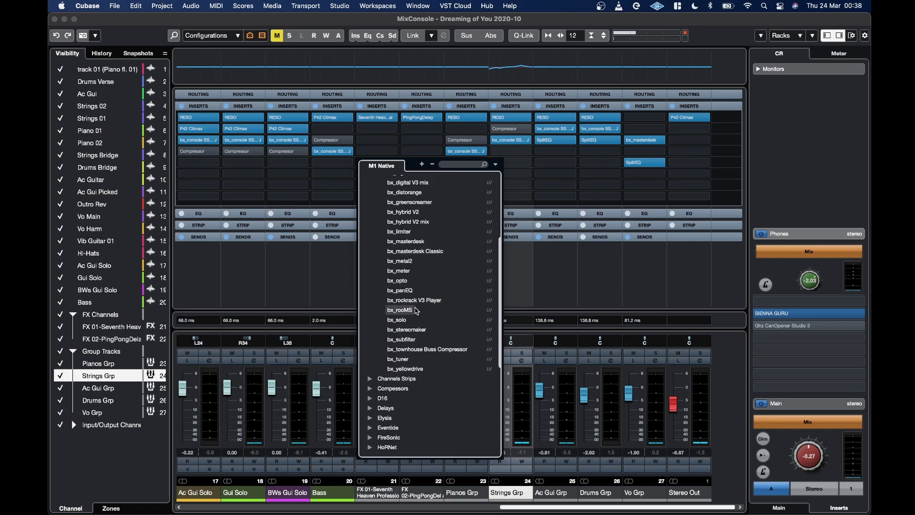
{"action": "mouse_move", "coordinate": [415, 242]}
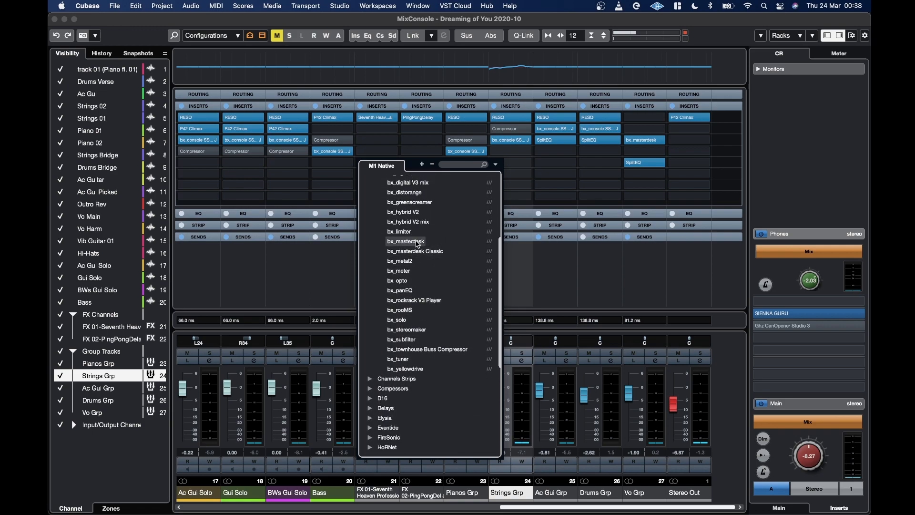
{"action": "scroll", "scroll_direction": "down", "scroll_amount": 3}
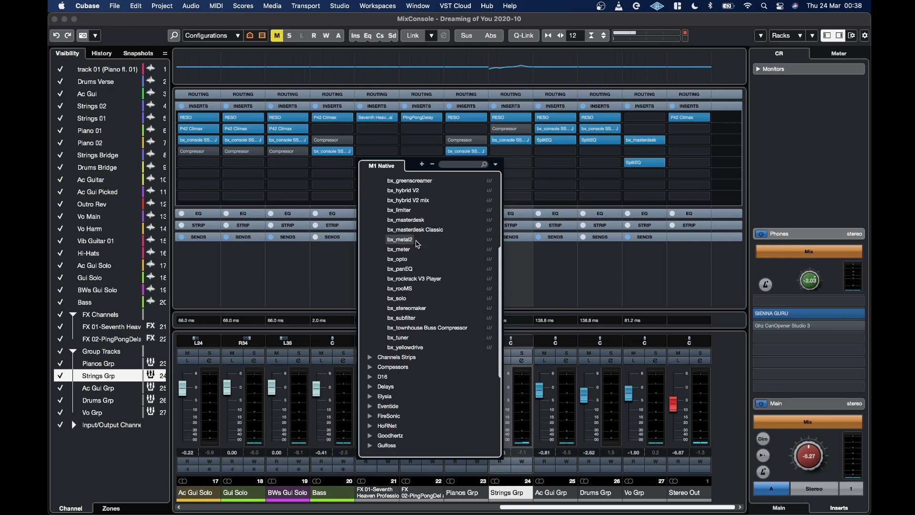
{"action": "mouse_move", "coordinate": [414, 331]}
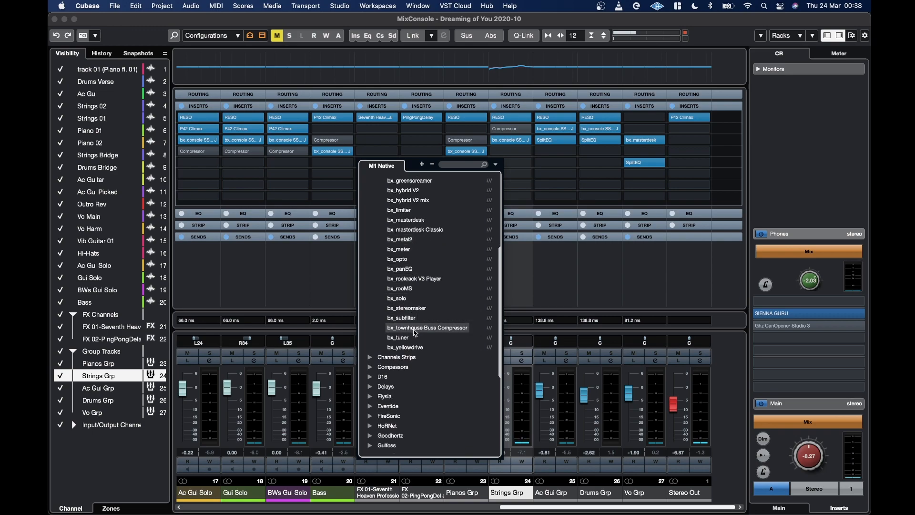
{"action": "left_click", "coordinate": [427, 327]}
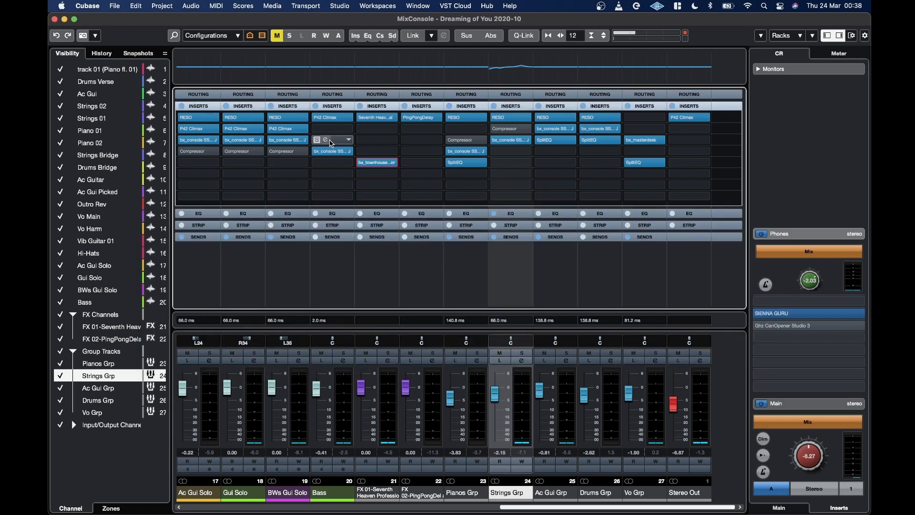
{"action": "left_click", "coordinate": [348, 139]}
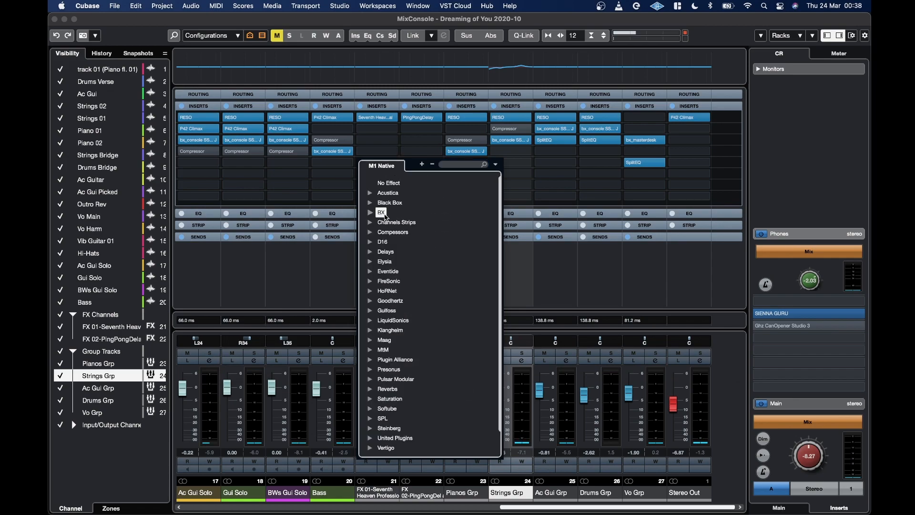
{"action": "left_click", "coordinate": [387, 193]}
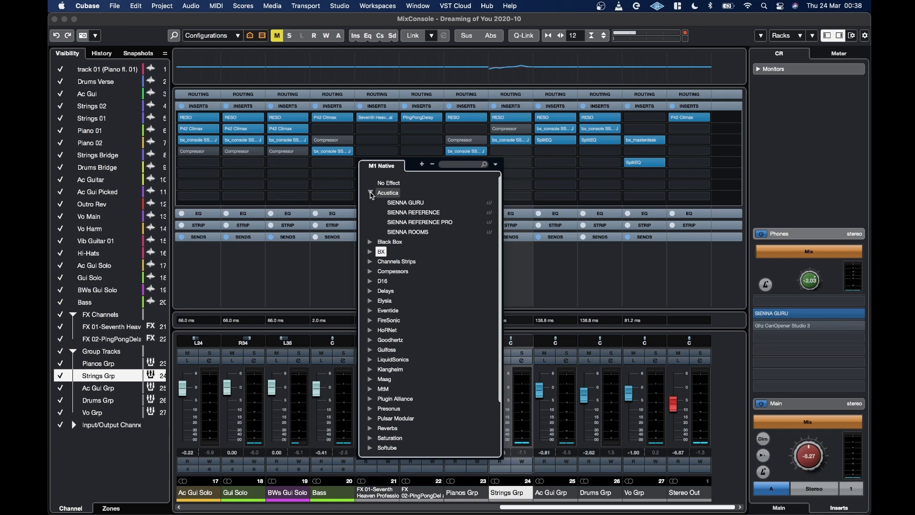
{"action": "left_click", "coordinate": [369, 193]}
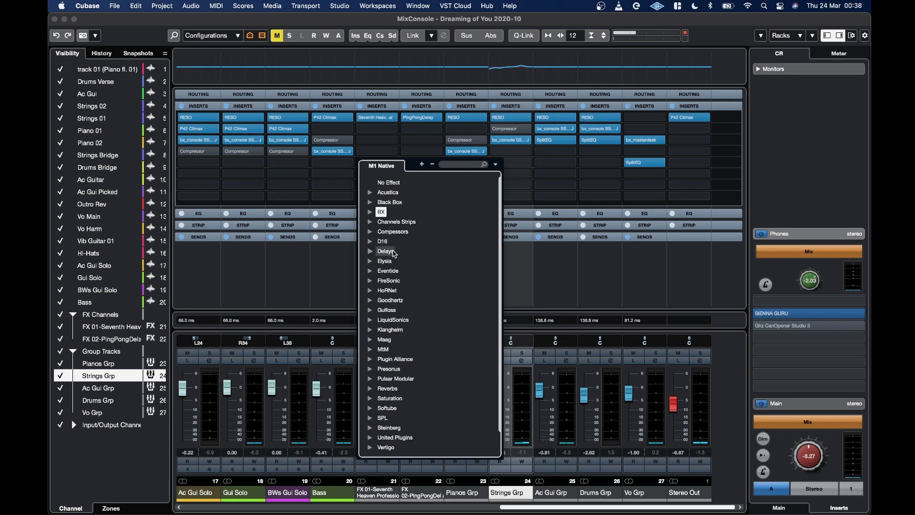
{"action": "scroll", "scroll_direction": "down", "scroll_amount": 3}
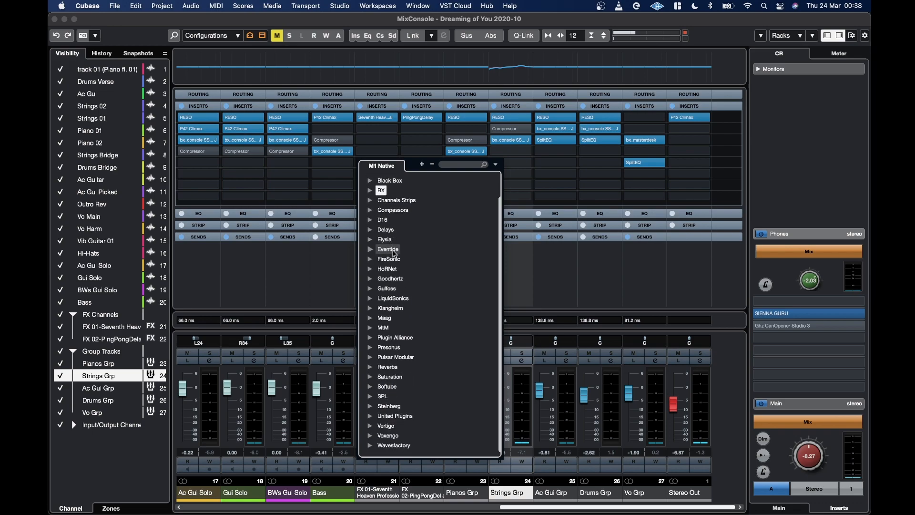
{"action": "mouse_move", "coordinate": [394, 312]}
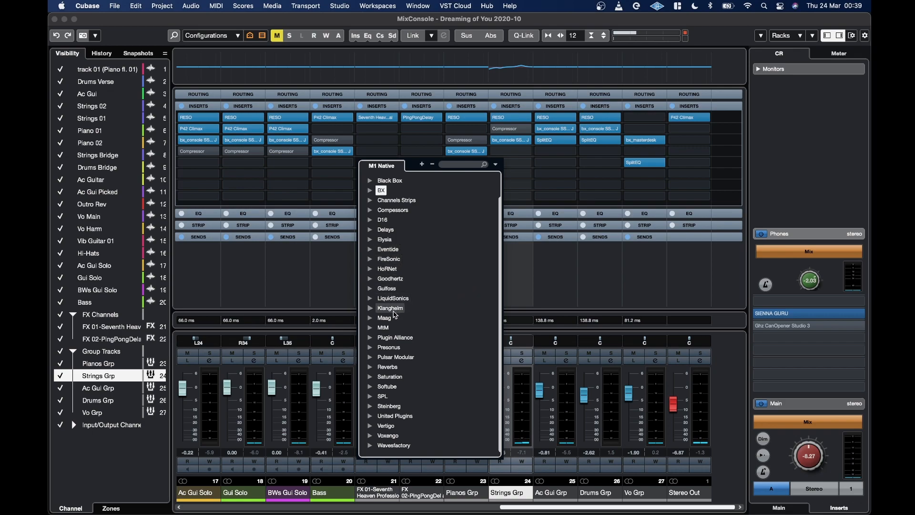
{"action": "mouse_move", "coordinate": [678, 358]}
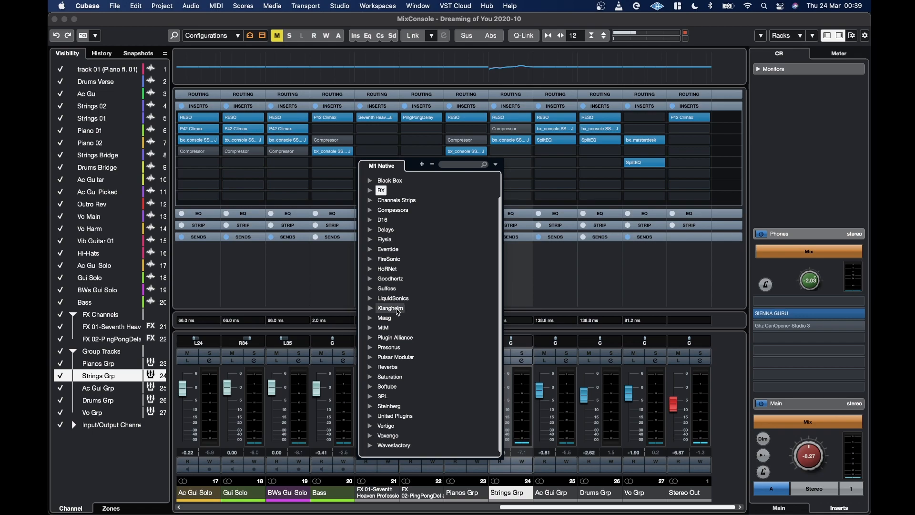
{"action": "mouse_move", "coordinate": [414, 336]}
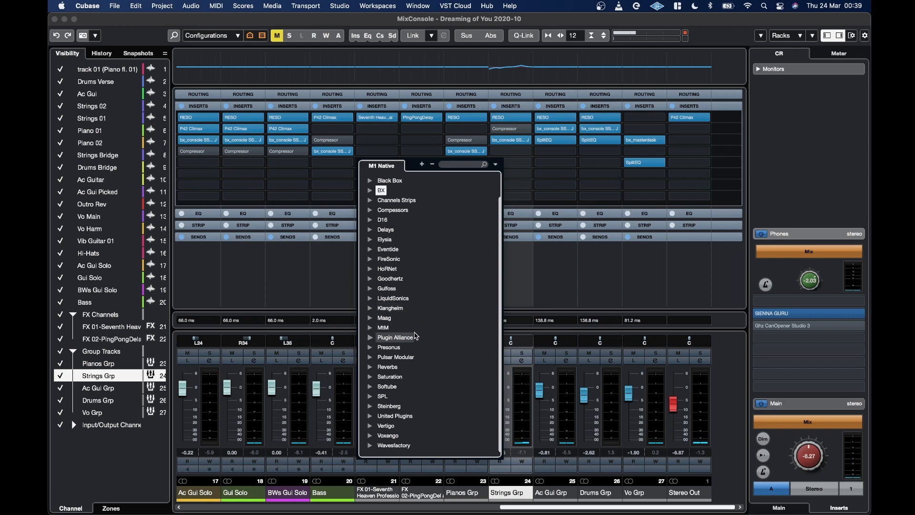
Load United Plugins QuickAG into FX 01's fifth insert slot.
{"action": "left_click", "coordinate": [394, 337]}
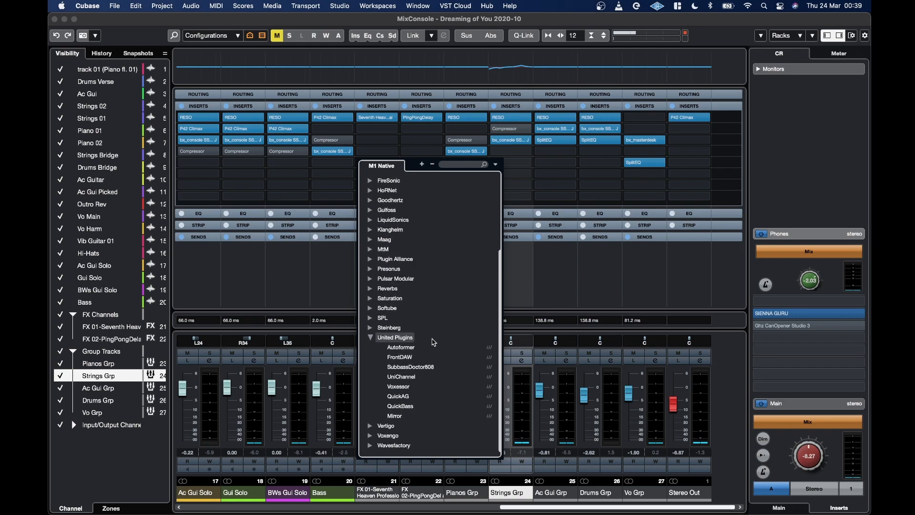
{"action": "mouse_move", "coordinate": [400, 398]}
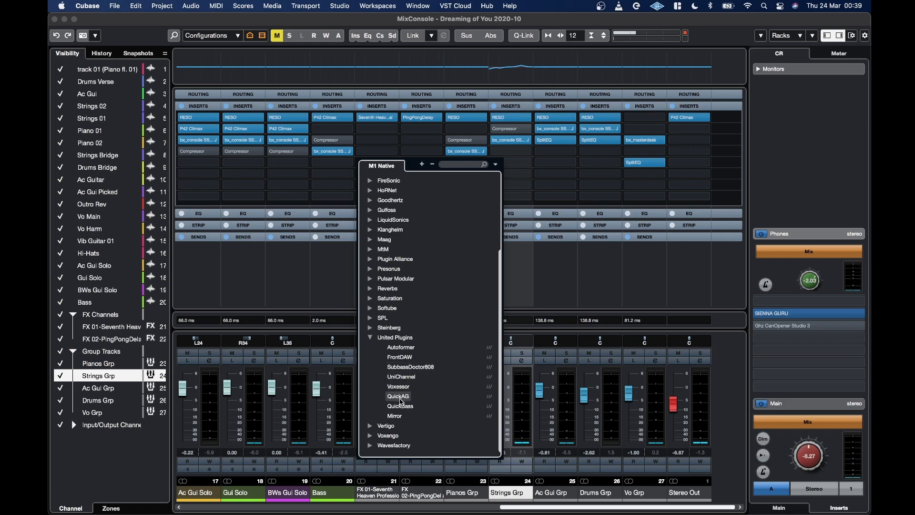
{"action": "left_click", "coordinate": [398, 396]}
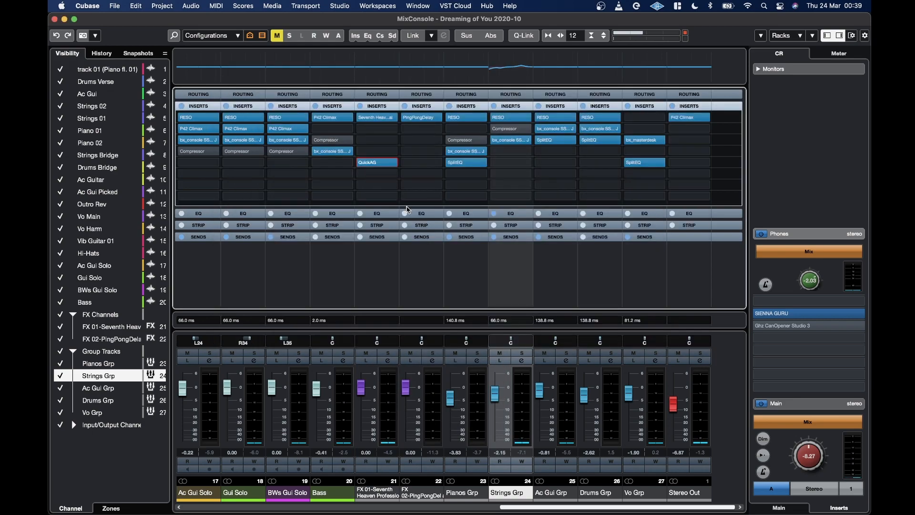
{"action": "left_click", "coordinate": [465, 173]}
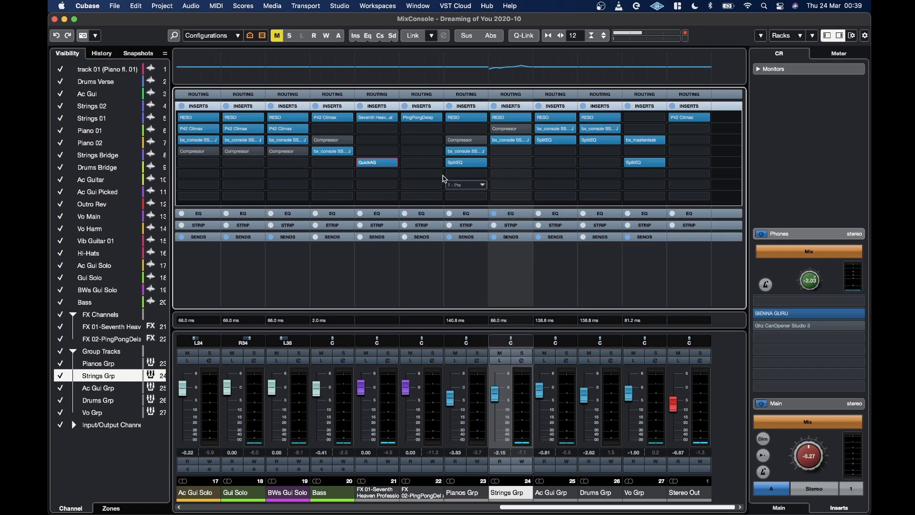
Swap the insert to QuickBass, then settle on UniChannel.
{"action": "left_click", "coordinate": [376, 162]}
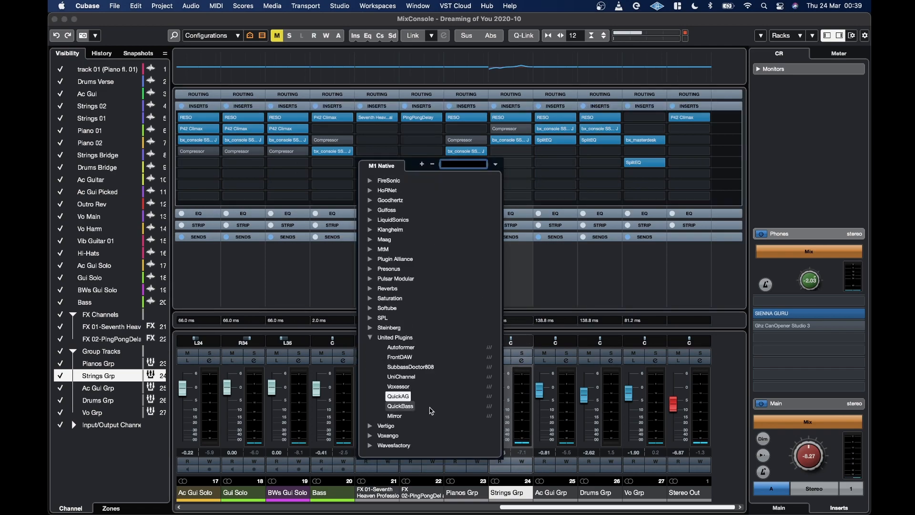
{"action": "left_click", "coordinate": [400, 406]}
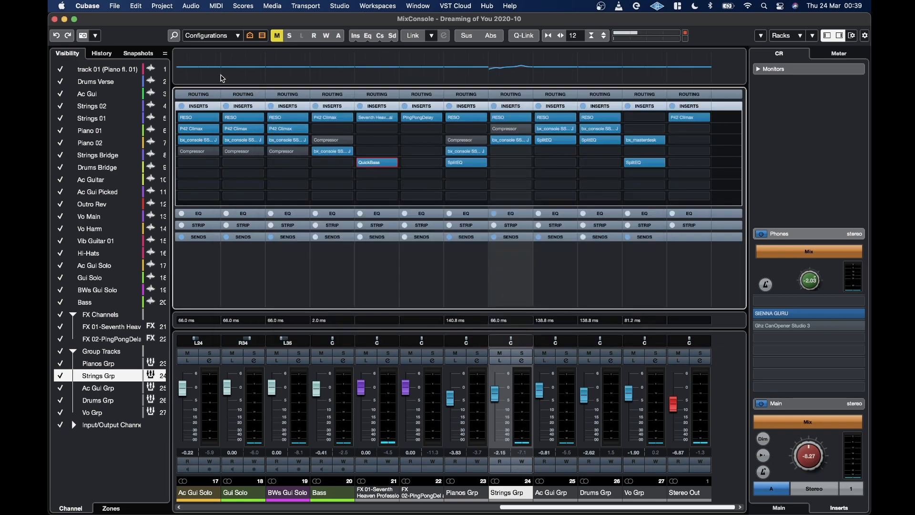
{"action": "left_click", "coordinate": [377, 162]}
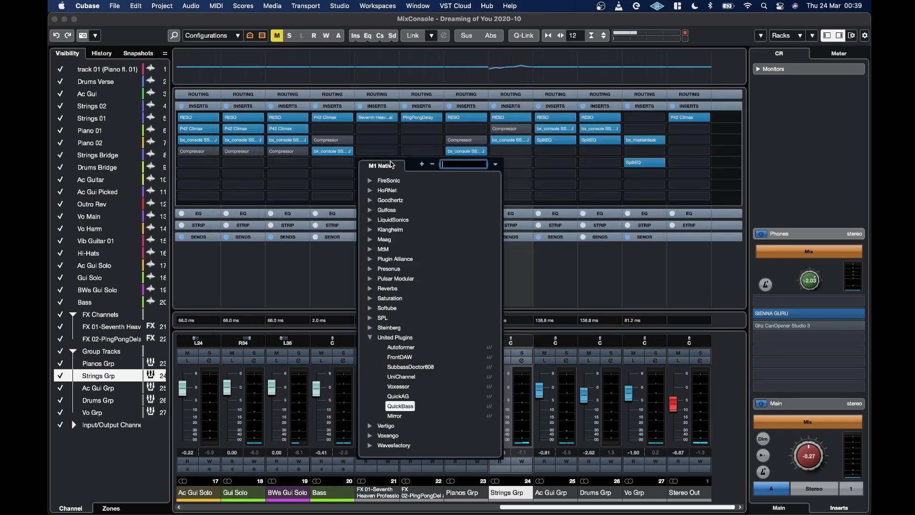
{"action": "mouse_move", "coordinate": [407, 382]}
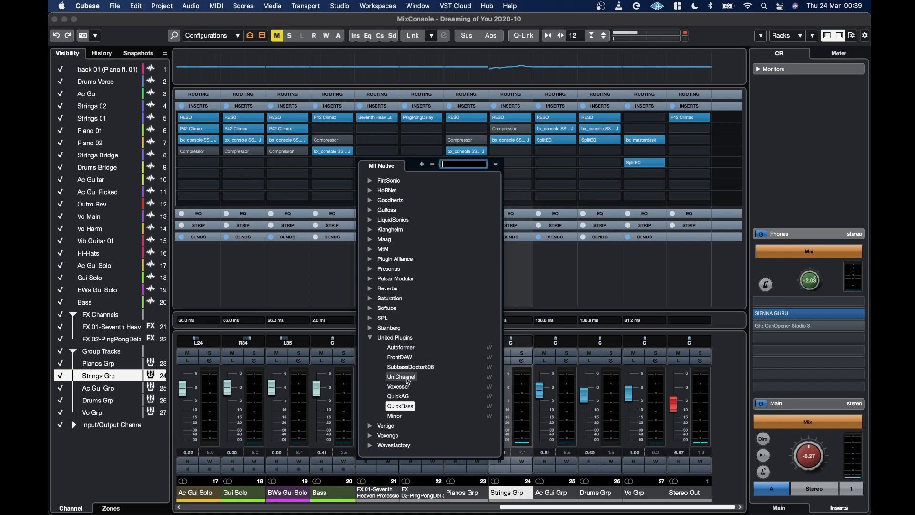
{"action": "left_click", "coordinate": [401, 376]}
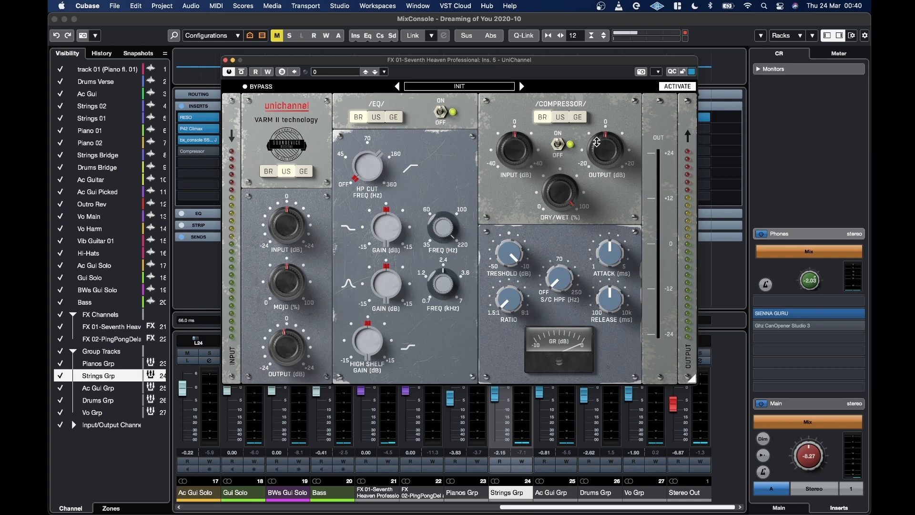
Audition UniChannel's BR and GE compressor models and the US EQ model.
{"action": "left_click", "coordinate": [560, 116]}
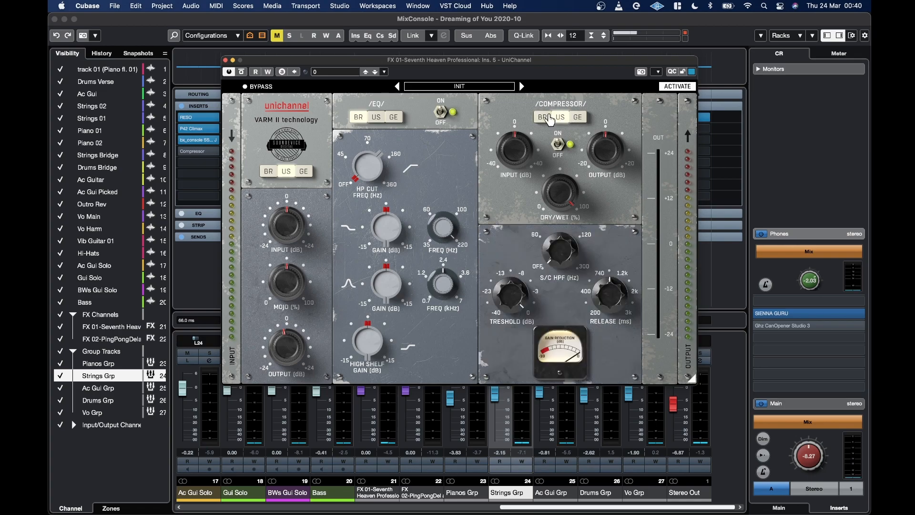
{"action": "left_click", "coordinate": [578, 117]}
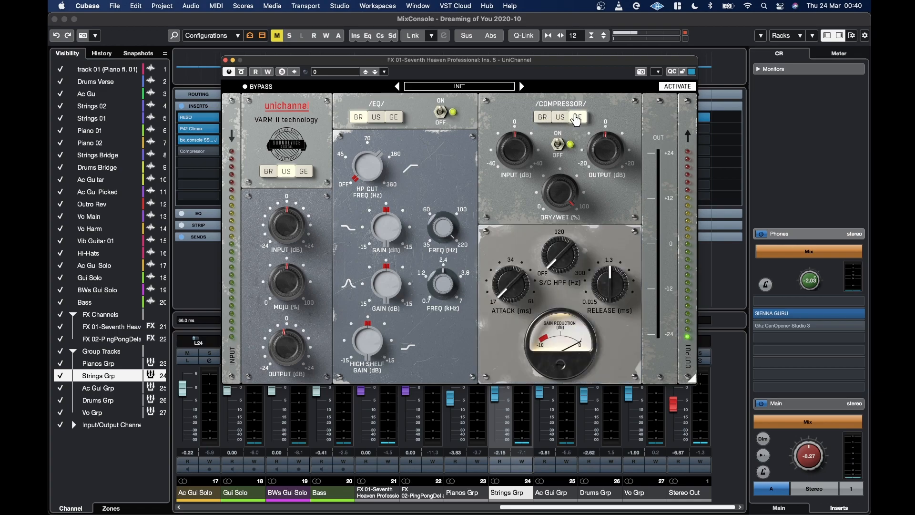
{"action": "left_click", "coordinate": [375, 116]}
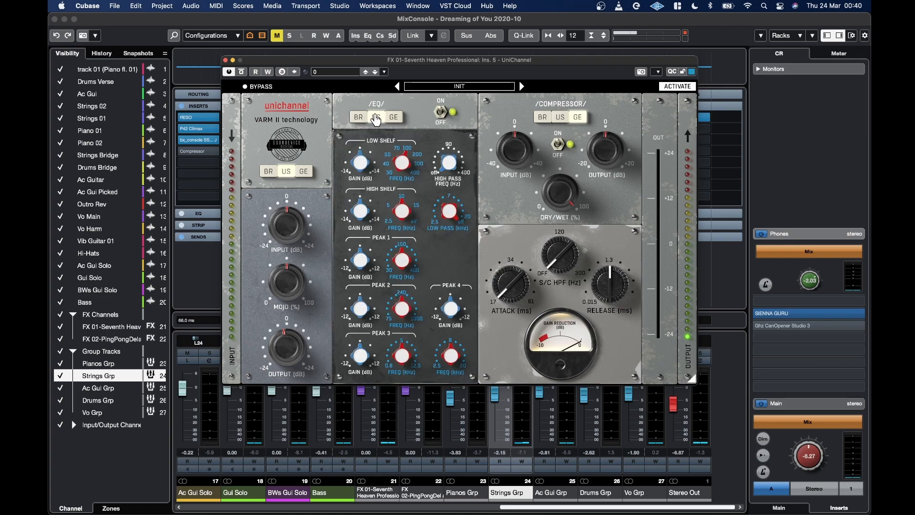
{"action": "left_click", "coordinate": [559, 116]}
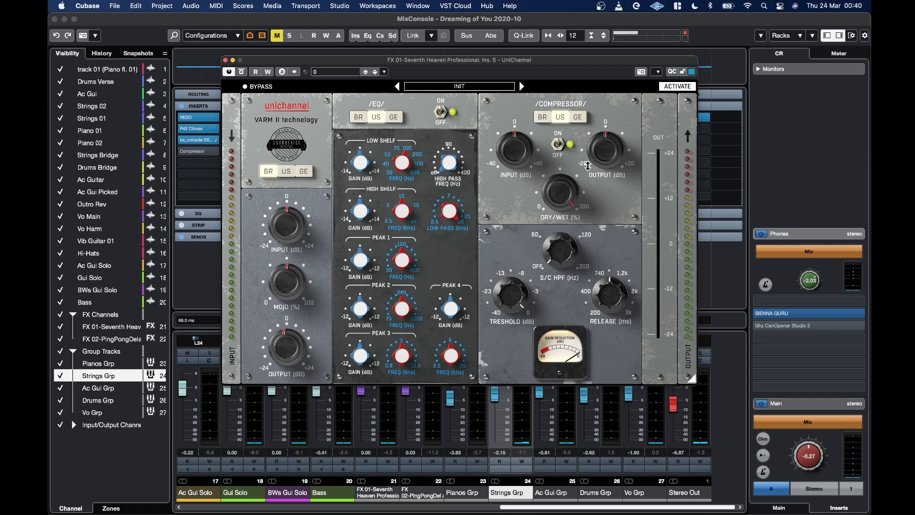
{"action": "mouse_move", "coordinate": [553, 190]}
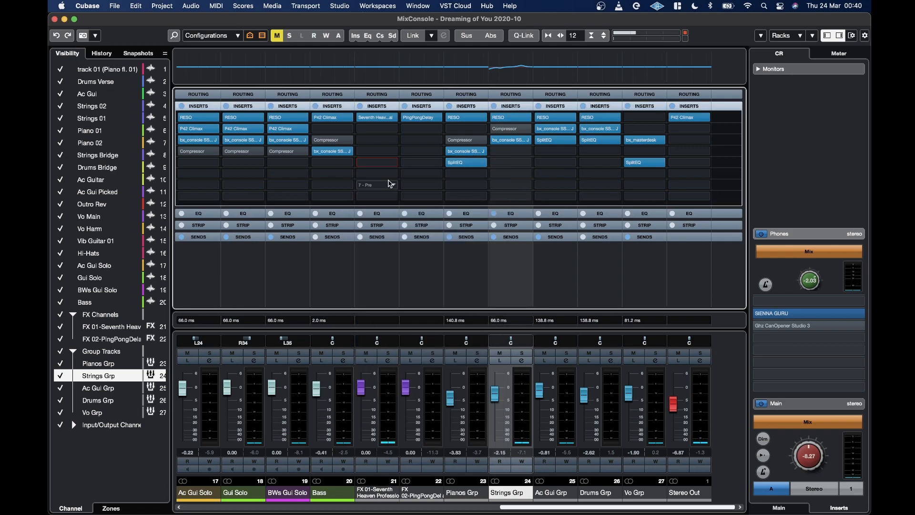
{"action": "mouse_move", "coordinate": [398, 164]}
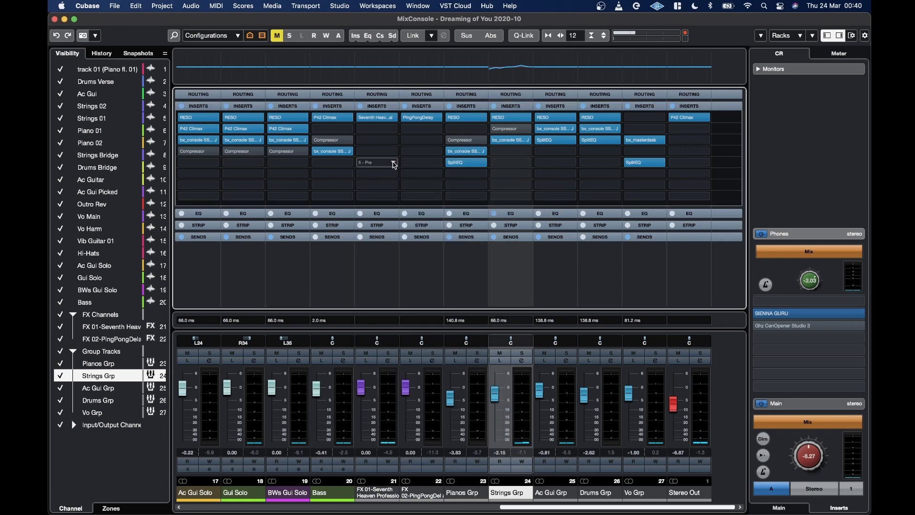
Load Klanghelm SDRR2tube into the empty FX 01 insert and close its window.
{"action": "left_click", "coordinate": [377, 162]}
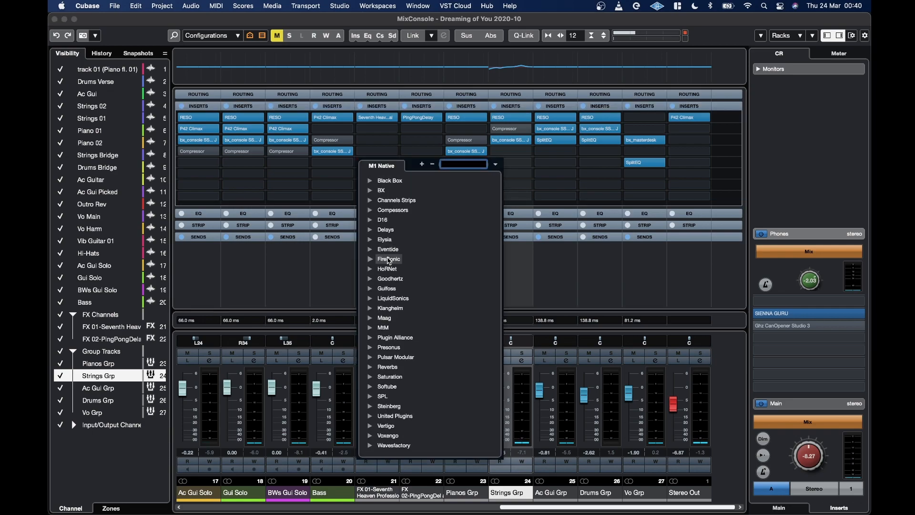
{"action": "left_click", "coordinate": [390, 308]}
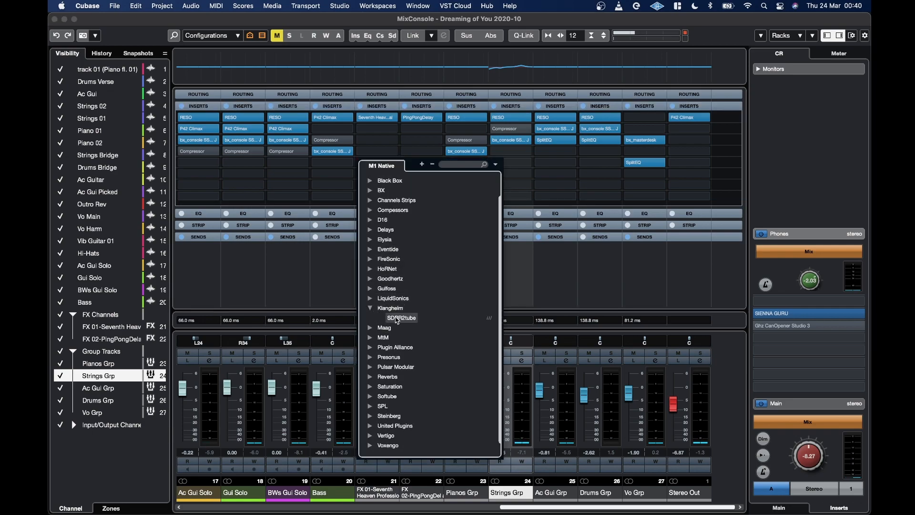
{"action": "left_click", "coordinate": [401, 318]}
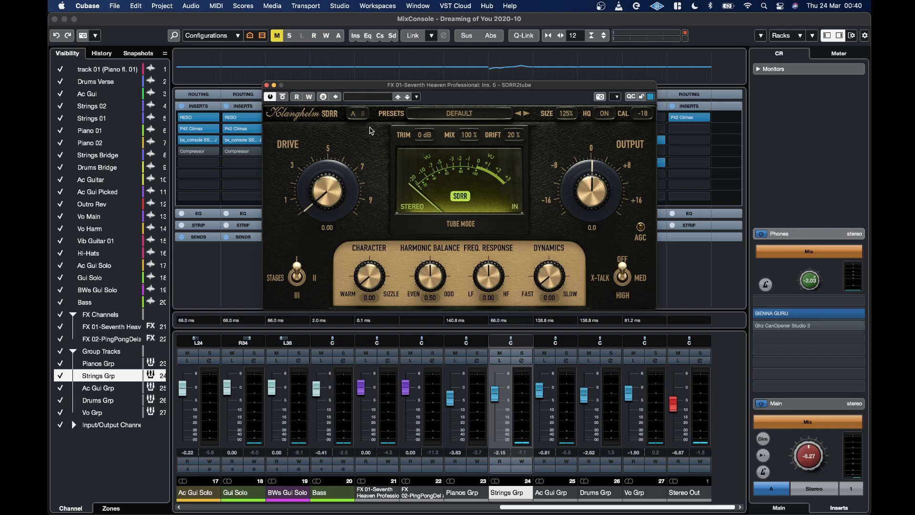
{"action": "left_click", "coordinate": [266, 85]}
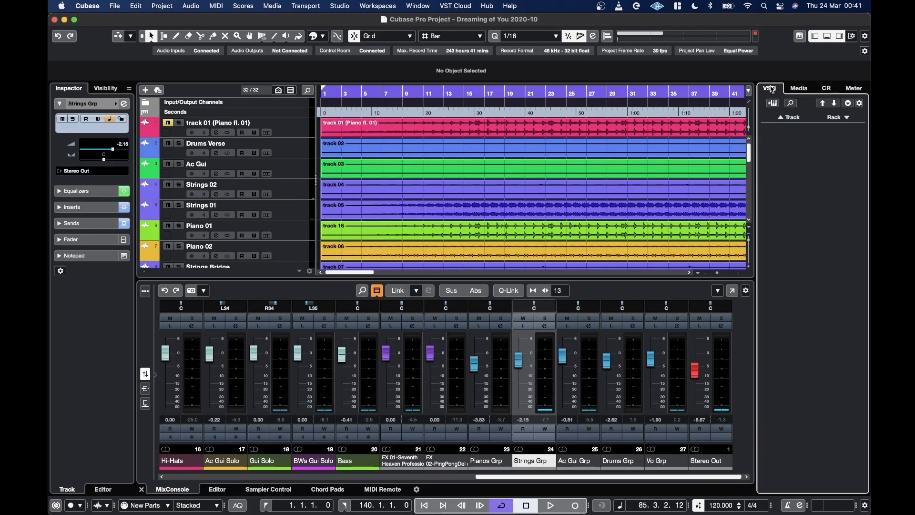
Add a new instrument track using Kontakt from the VSTi rack.
{"action": "left_click", "coordinate": [772, 103]}
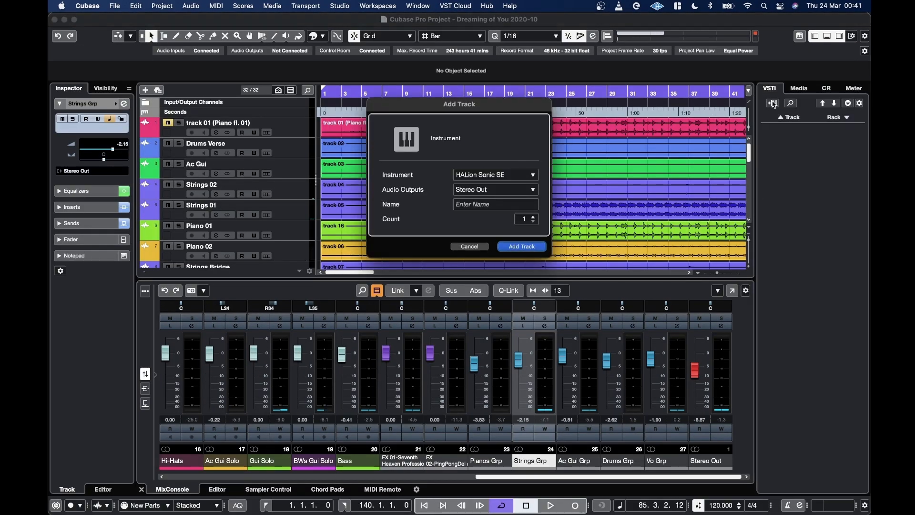
{"action": "left_click", "coordinate": [534, 174]}
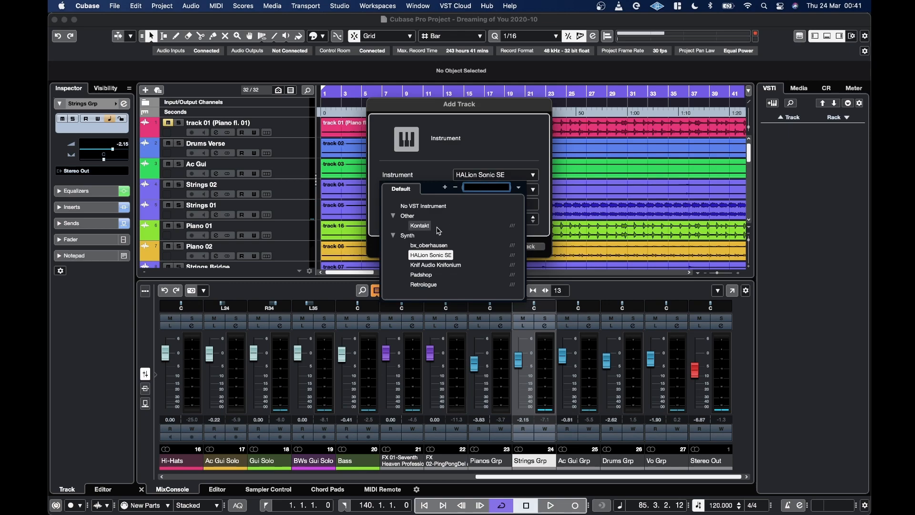
{"action": "left_click", "coordinate": [419, 225]}
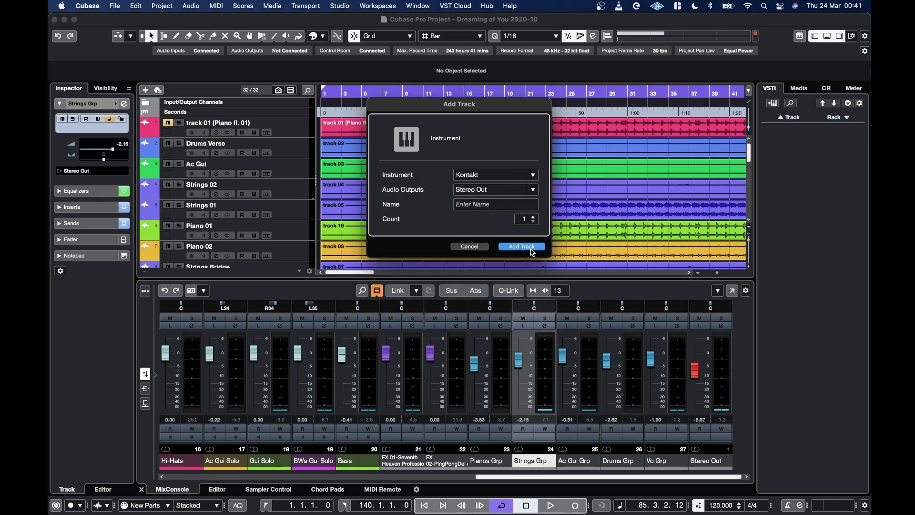
{"action": "left_click", "coordinate": [522, 246]}
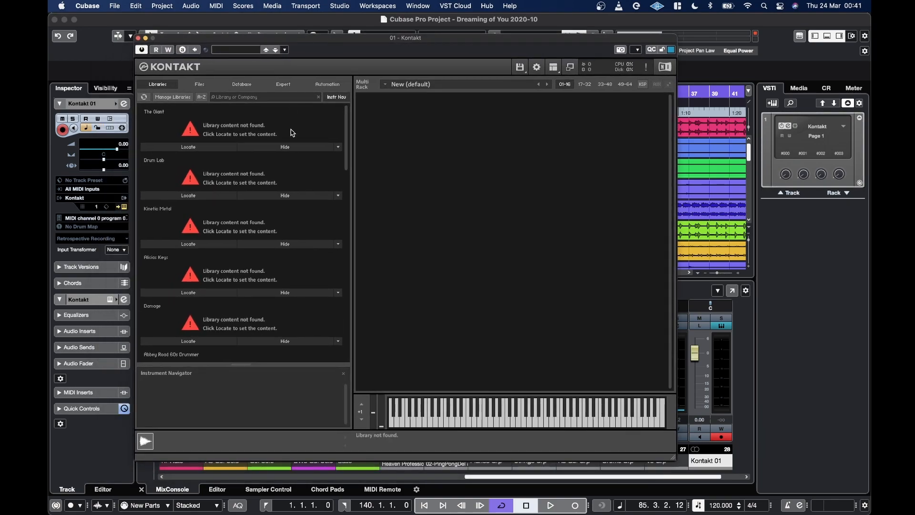
Load Shimmer Shake Strike.nki from Kontakt's Libraries into the new track.
{"action": "scroll", "scroll_direction": "down", "scroll_amount": 3}
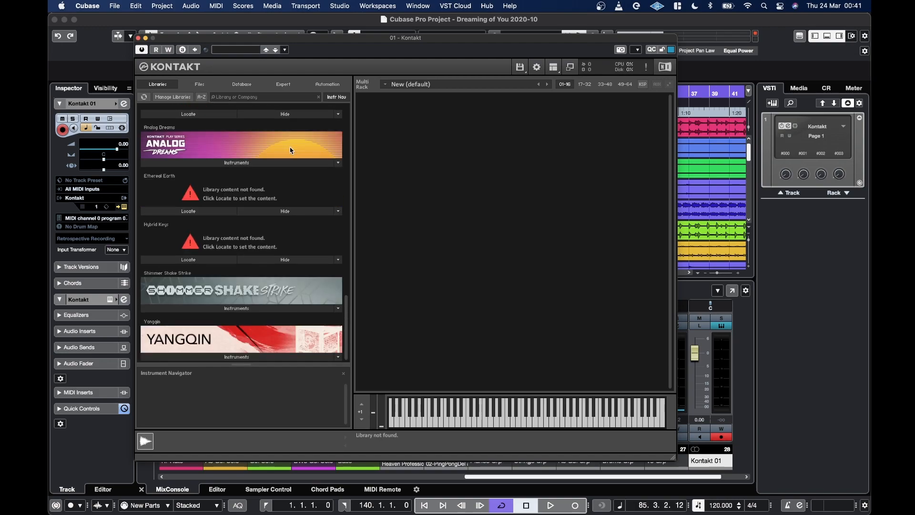
{"action": "left_click", "coordinate": [237, 307]}
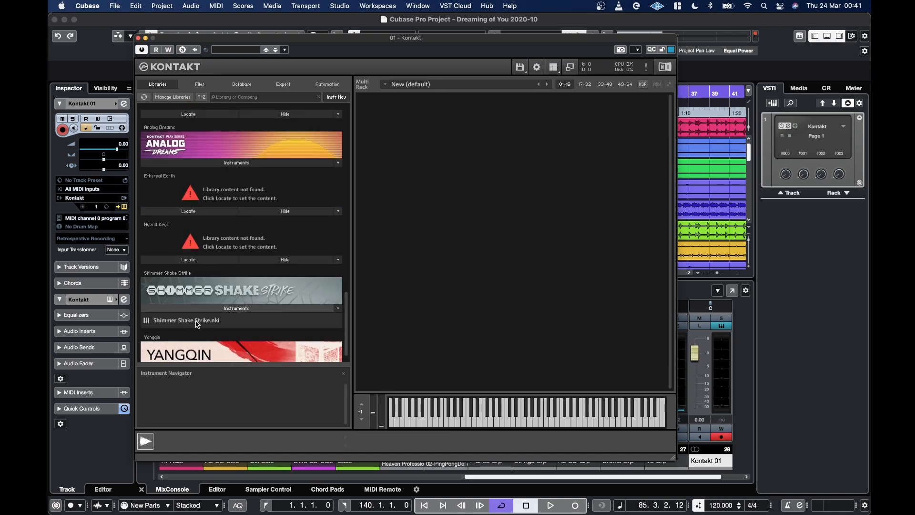
{"action": "double_click", "coordinate": [186, 320]}
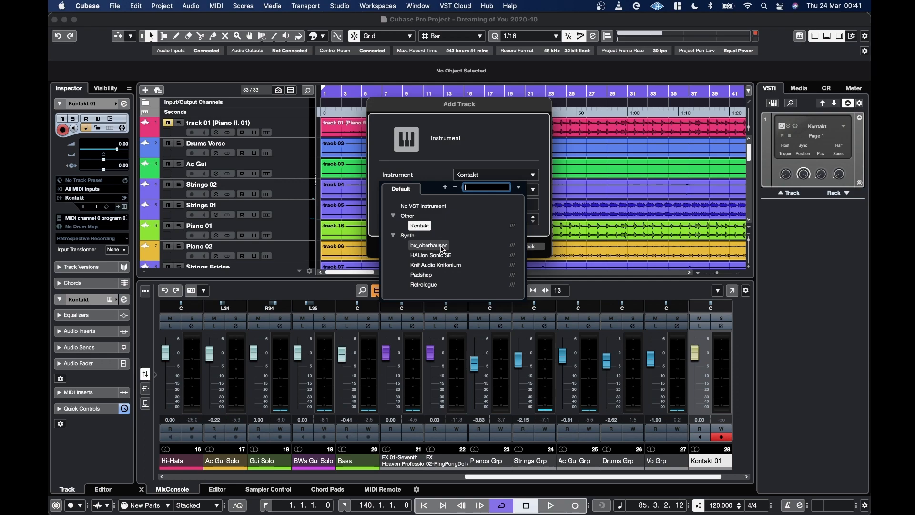
Add a bx_oberhausen instrument track and close its plugin window.
{"action": "left_click", "coordinate": [428, 245]}
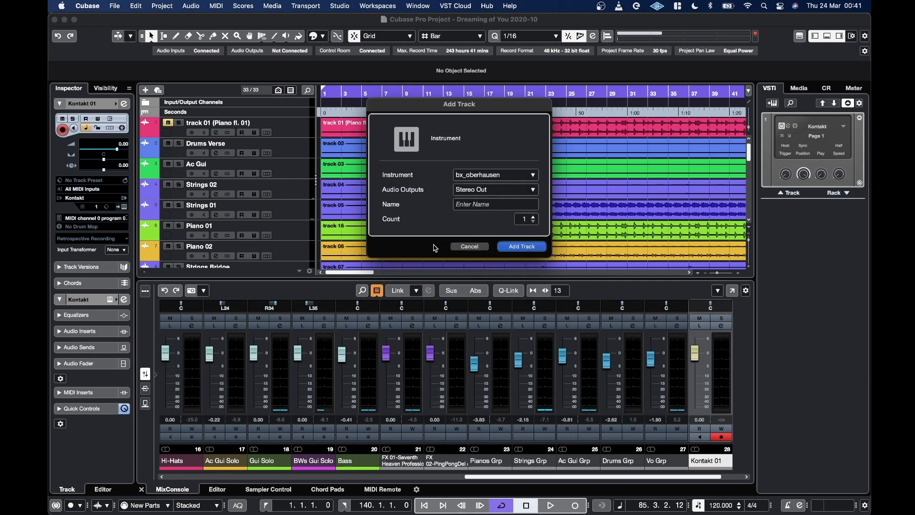
{"action": "mouse_move", "coordinate": [521, 246]}
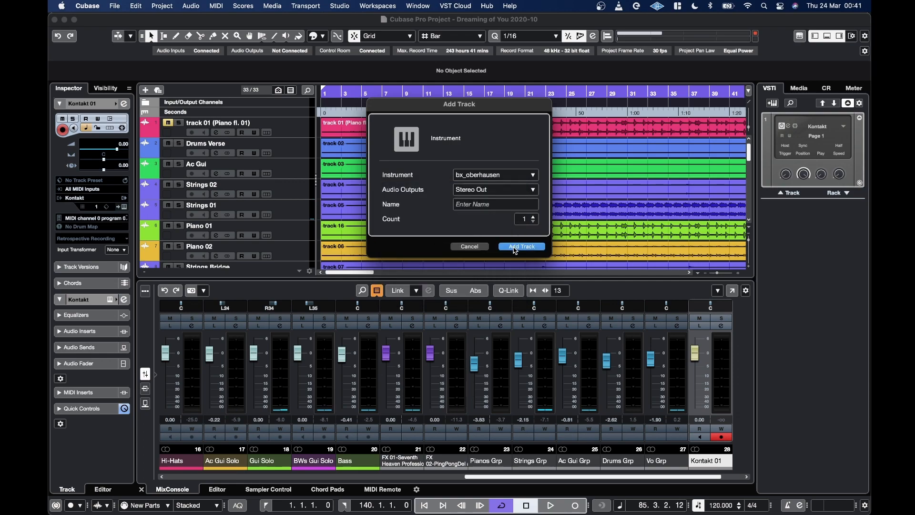
{"action": "left_click", "coordinate": [521, 246]}
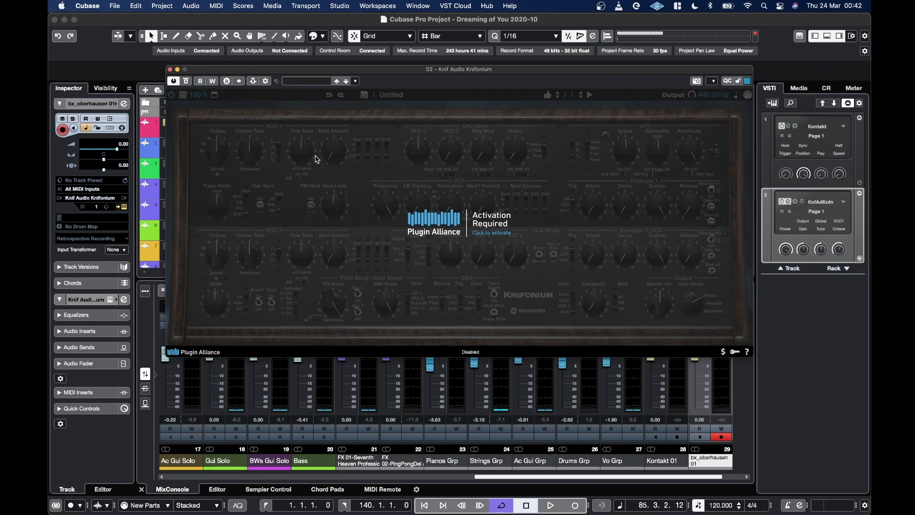
{"action": "mouse_move", "coordinate": [445, 231]}
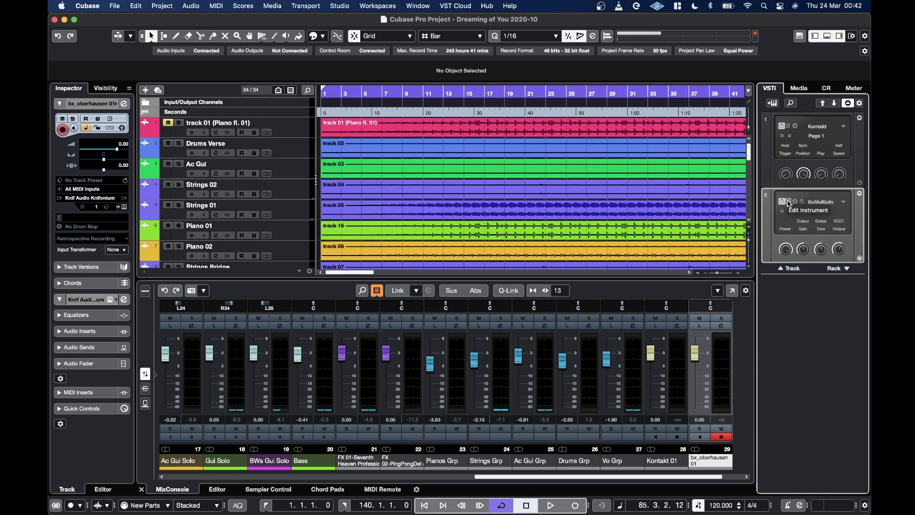
{"action": "left_click", "coordinate": [787, 202]}
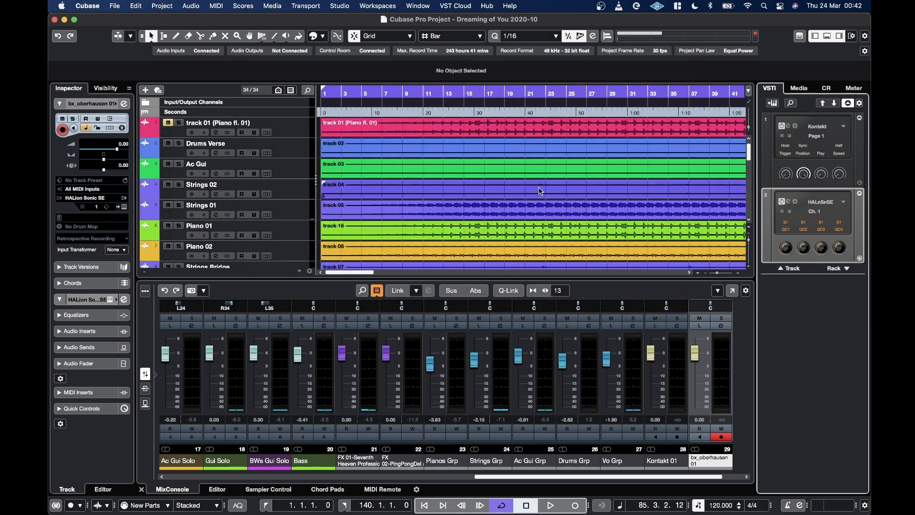
Swap rack slot 2's instrument for Retrologue and close its editor.
{"action": "left_click", "coordinate": [842, 201]}
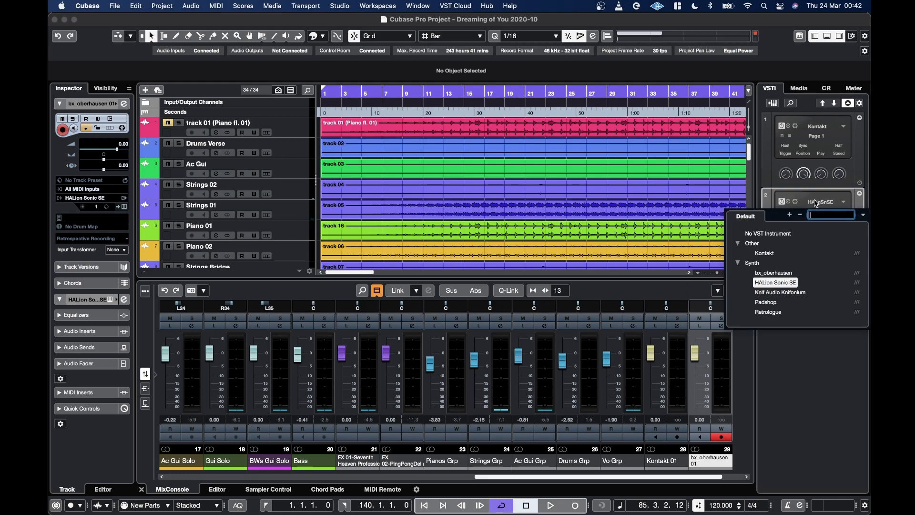
{"action": "mouse_move", "coordinate": [767, 311]}
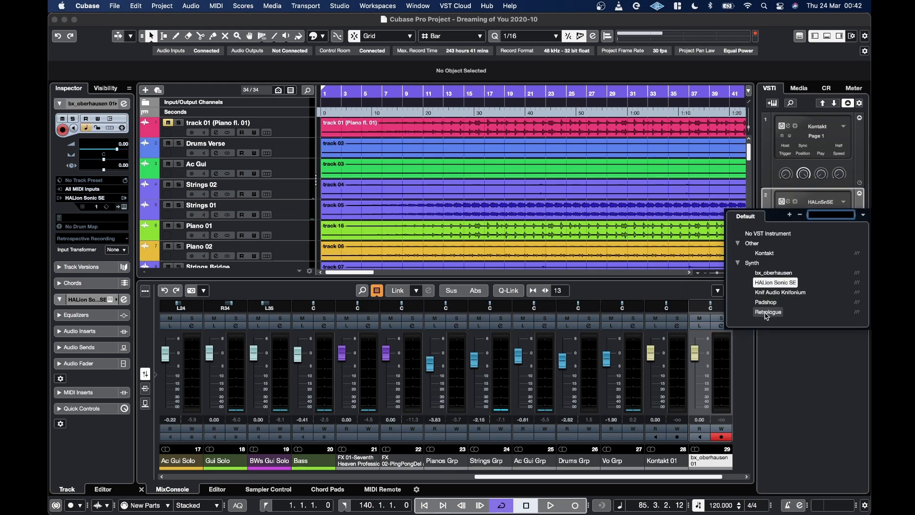
{"action": "left_click", "coordinate": [767, 312]}
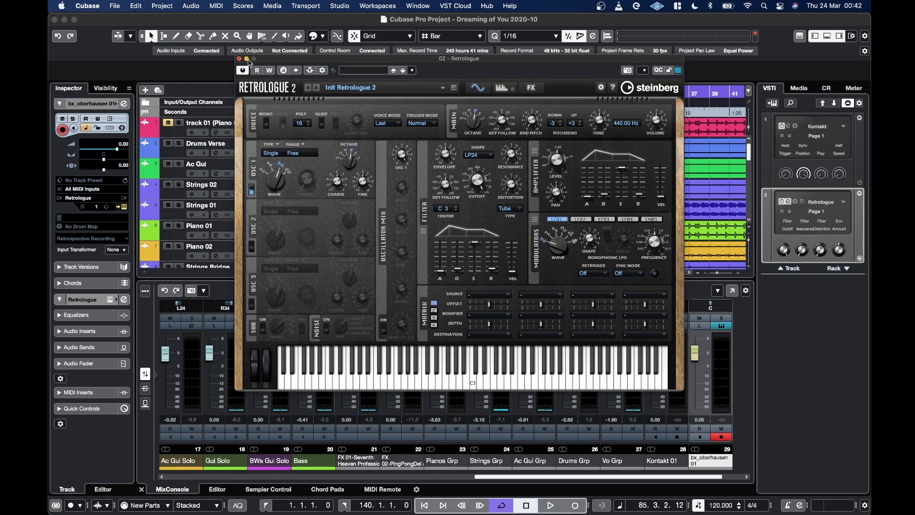
{"action": "left_click", "coordinate": [239, 59]}
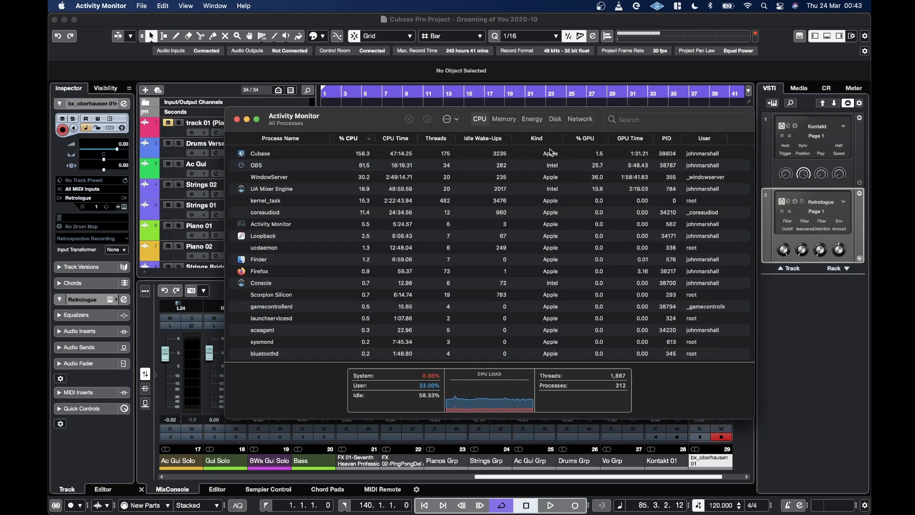
{"action": "mouse_move", "coordinate": [537, 157]}
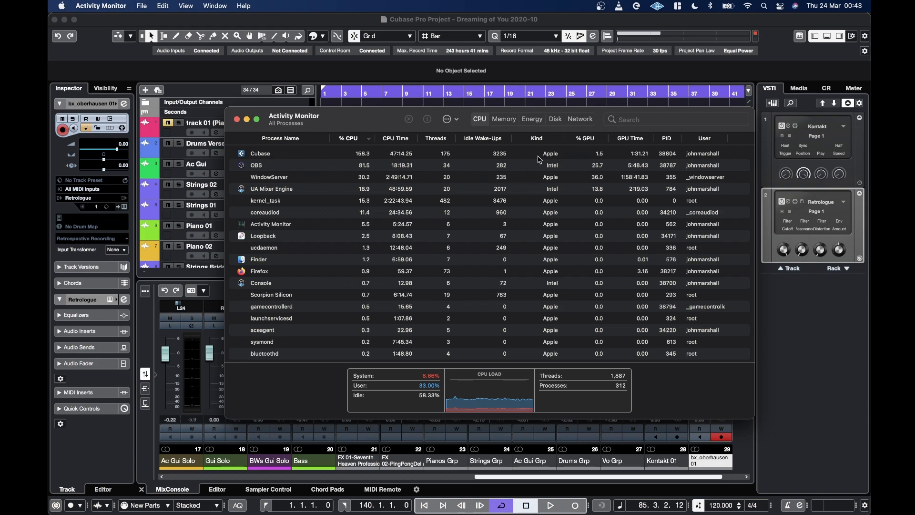
{"action": "mouse_move", "coordinate": [322, 194]}
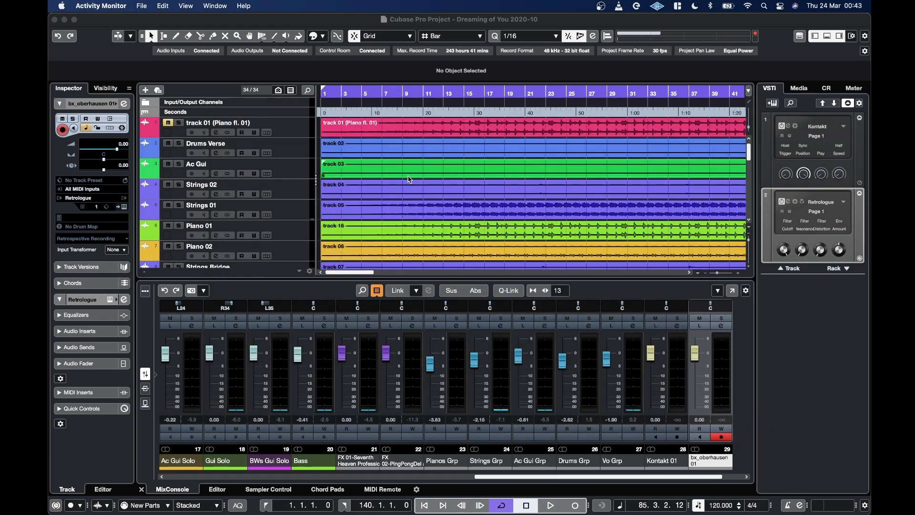
{"action": "scroll", "scroll_direction": "down", "scroll_amount": 3}
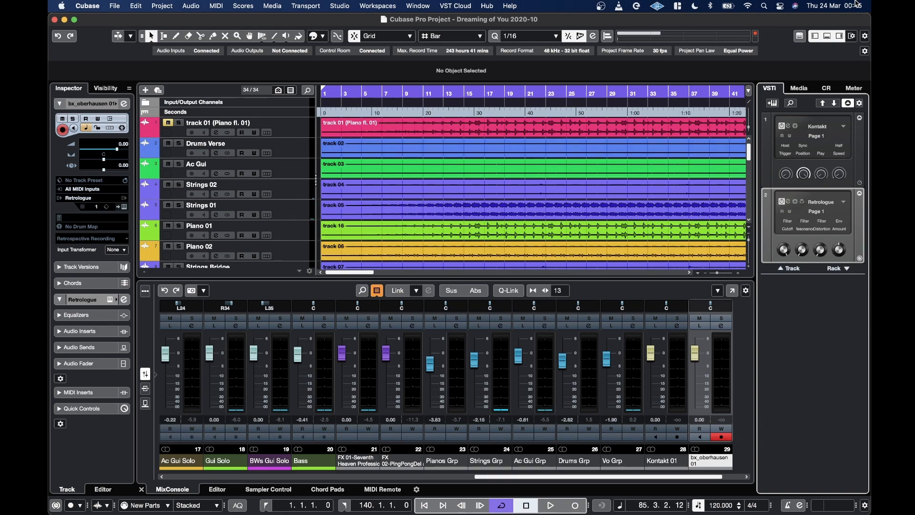
{"action": "mouse_move", "coordinate": [700, 171]}
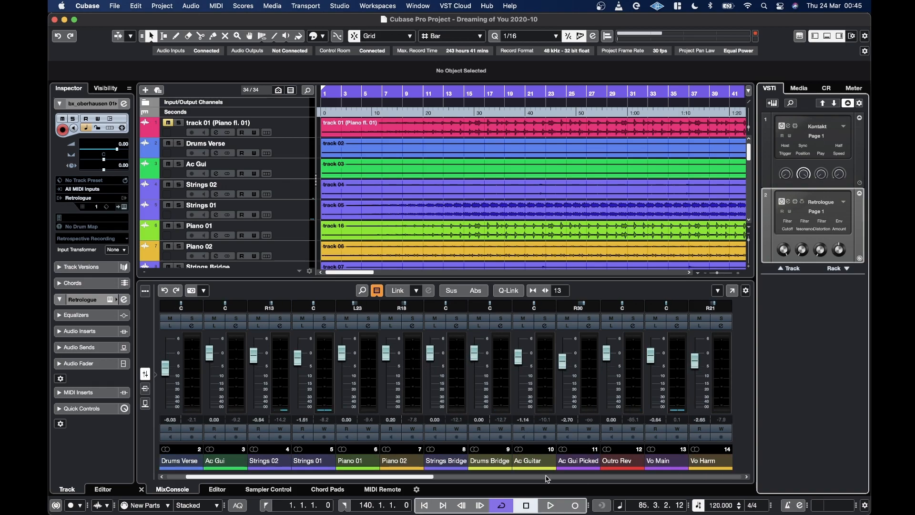
{"action": "mouse_move", "coordinate": [539, 454]}
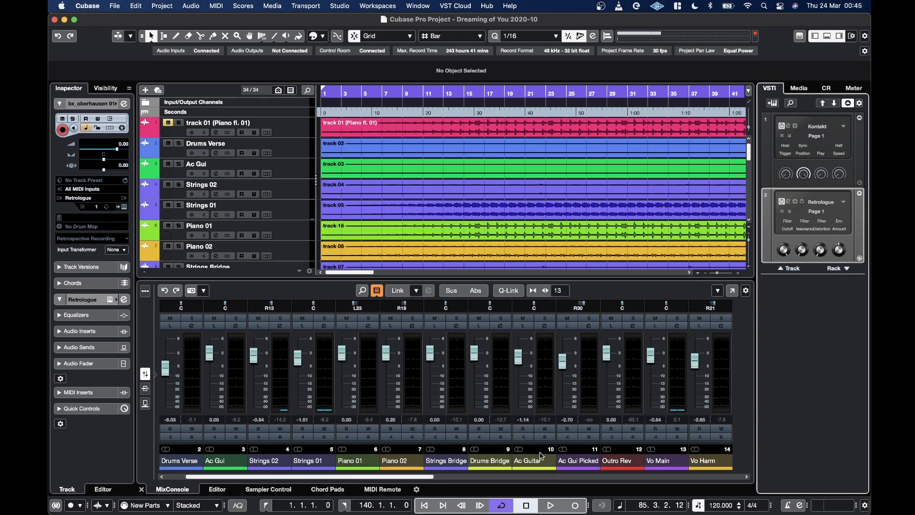
{"action": "mouse_move", "coordinate": [412, 391]}
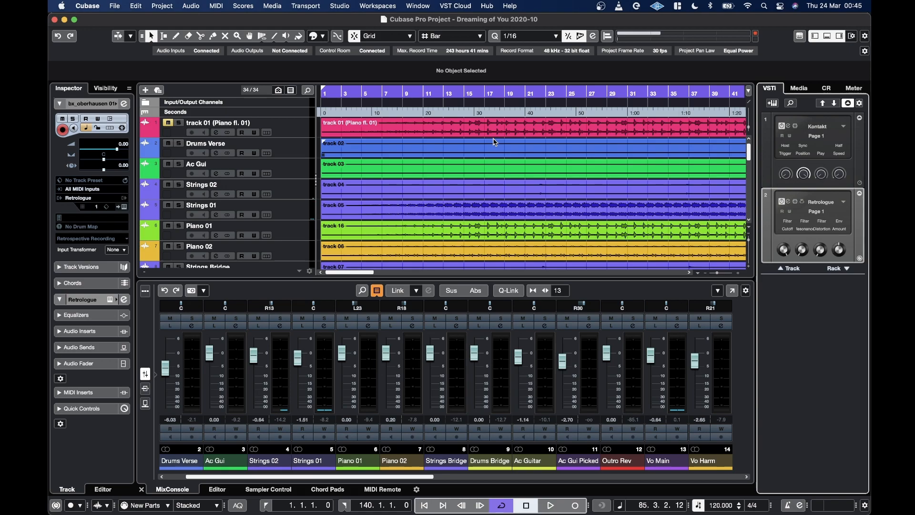
{"action": "mouse_move", "coordinate": [659, 295]}
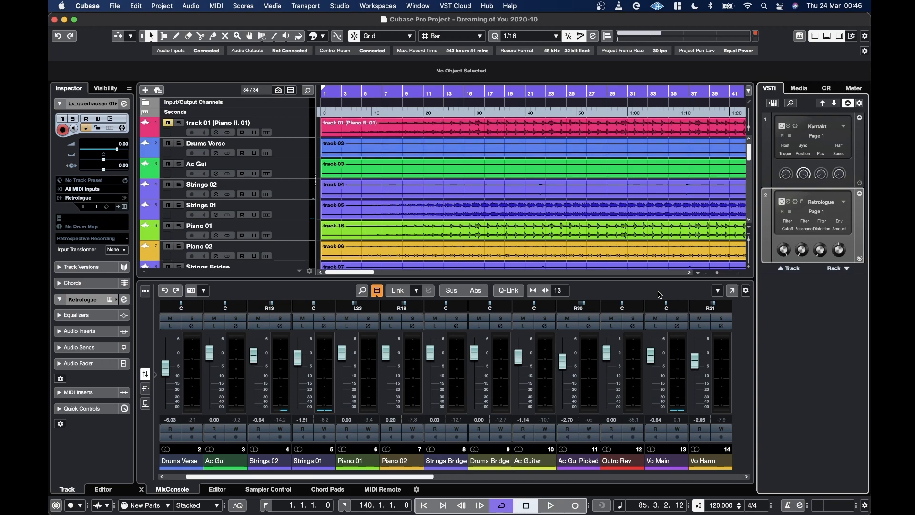